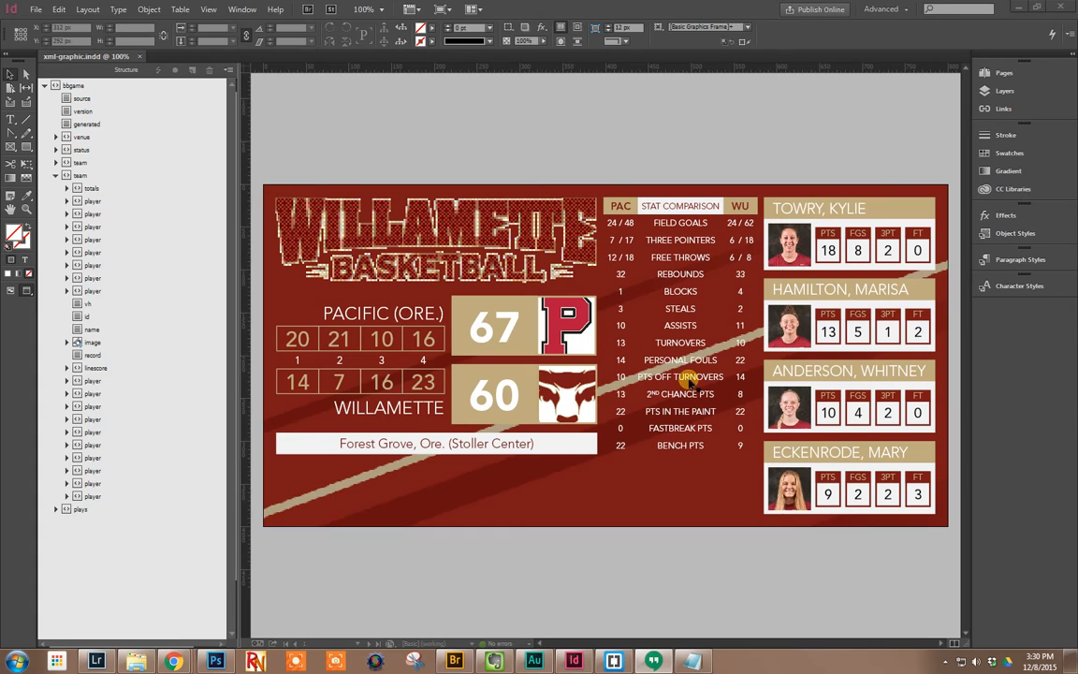
# Start importing another game's XML with an XSLT stylesheet (test.xslt) to be applied
pyautogui.click(228, 71)
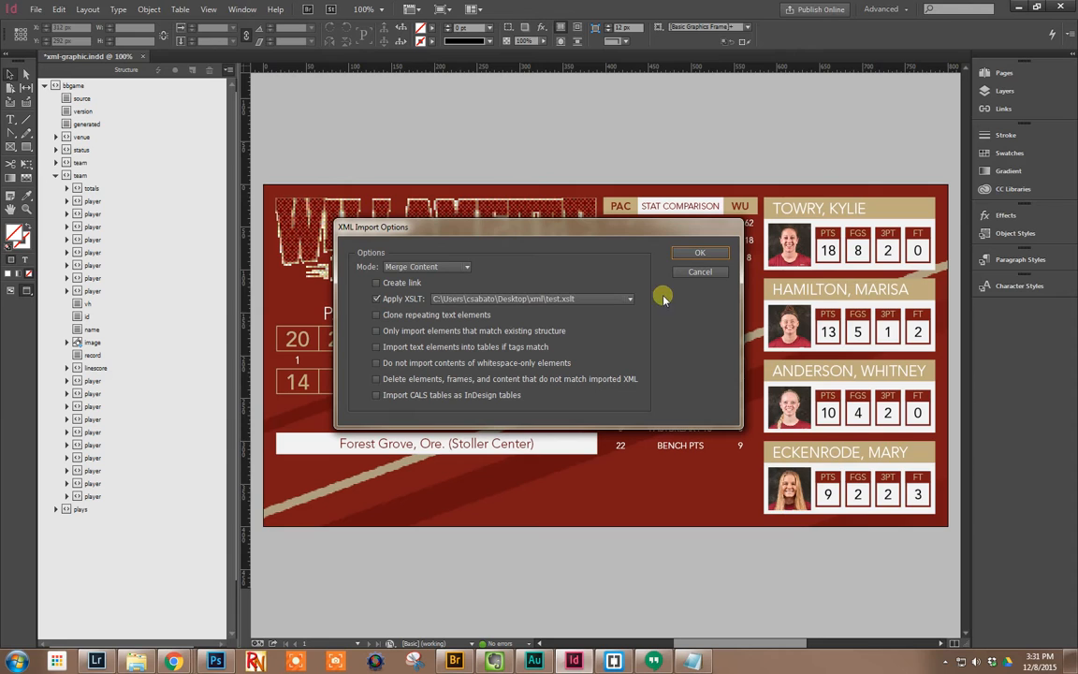
# Confirm the merge import so the graphic reads Willamette 55, Pacific Lutheran 69 at Cone Field House
pyautogui.click(700, 251)
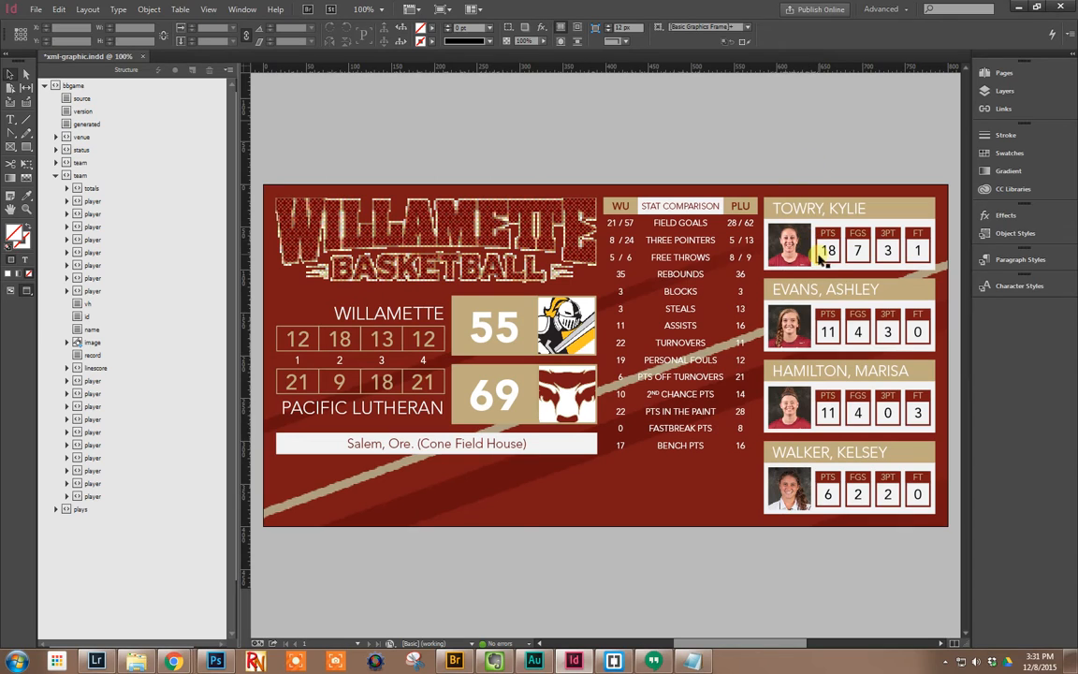
pyautogui.moveTo(825, 298)
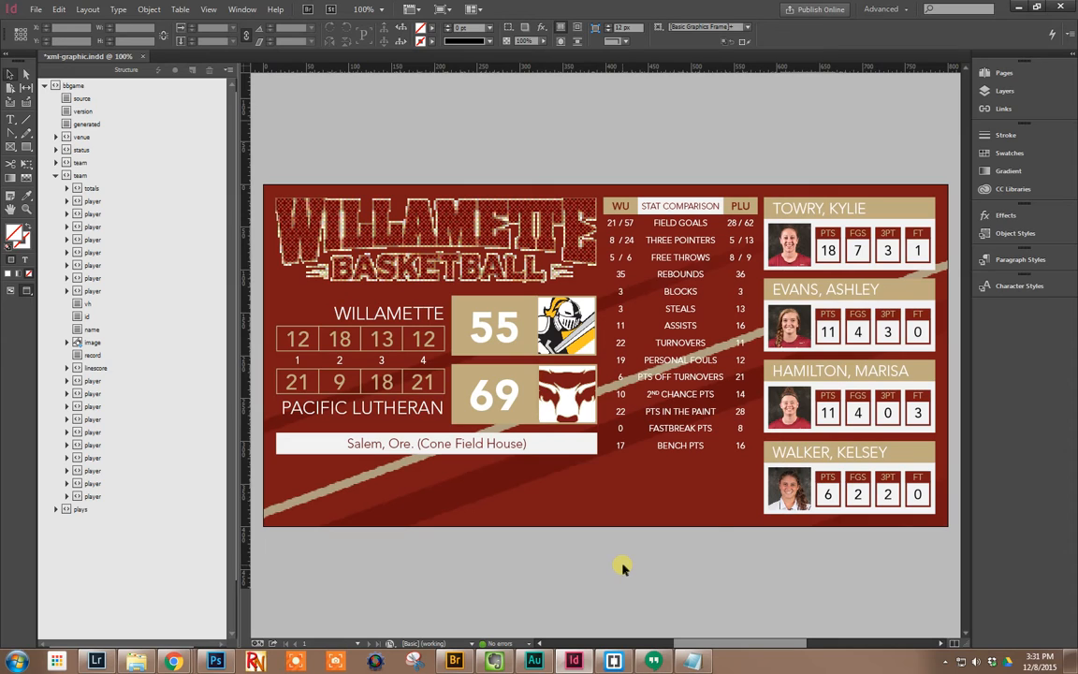
pyautogui.moveTo(731, 541)
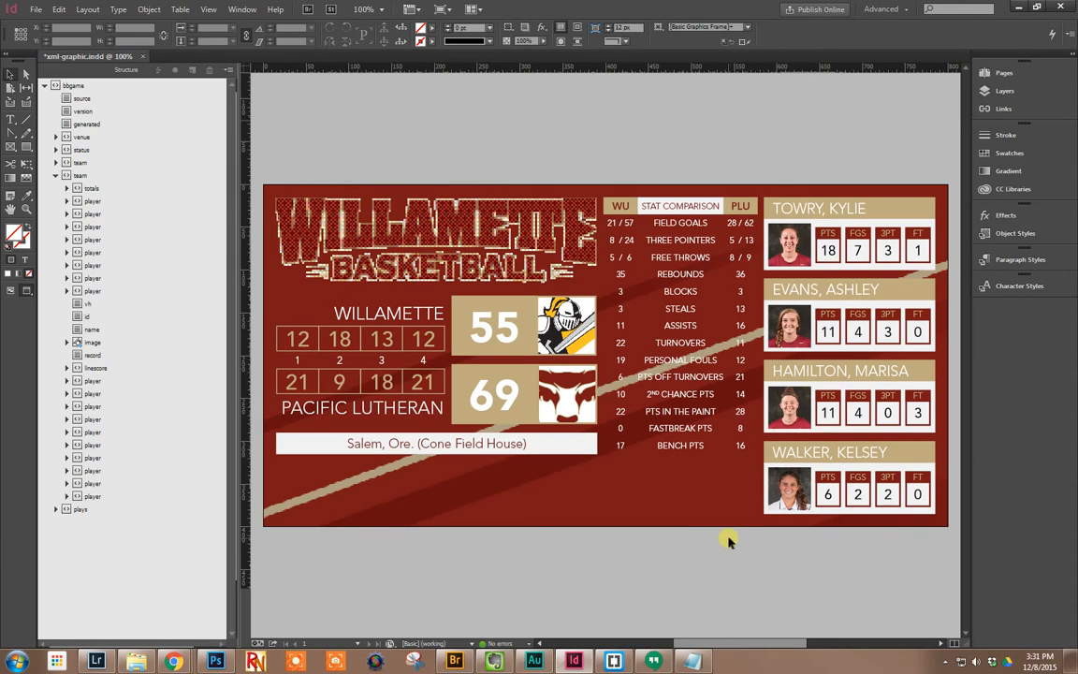
pyautogui.moveTo(552, 460)
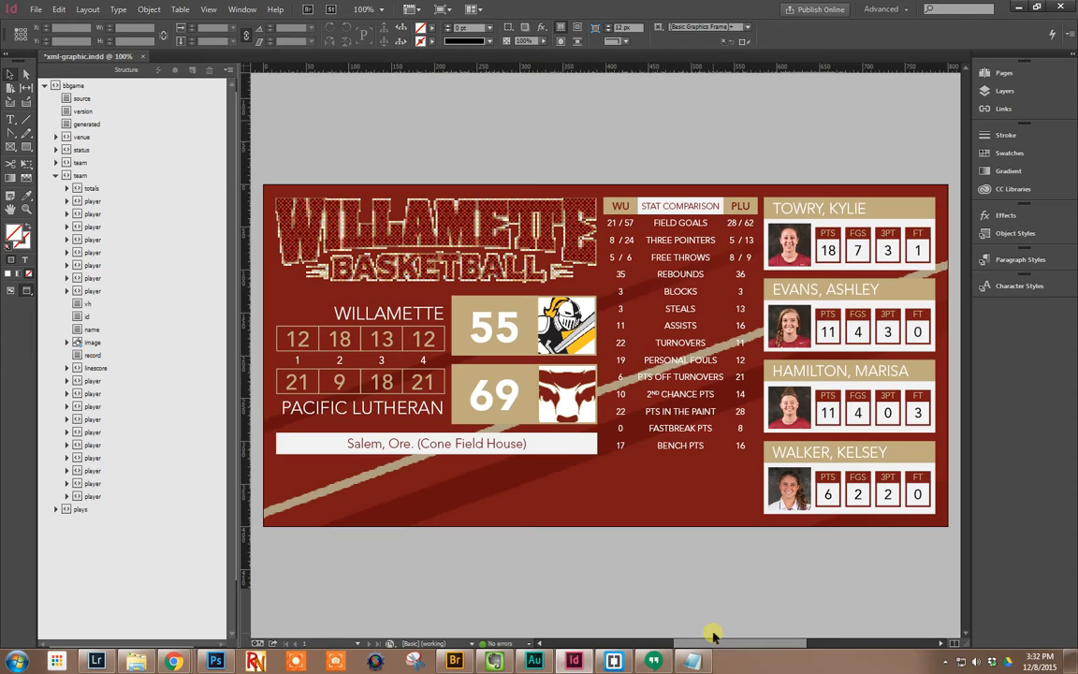
pyautogui.moveTo(540, 528)
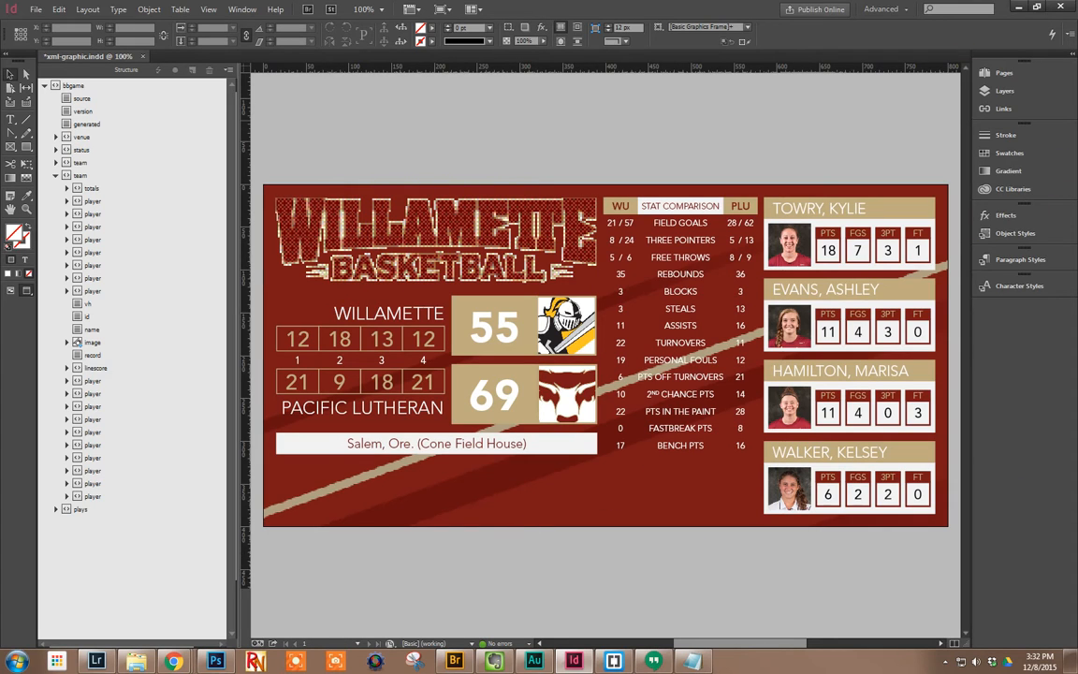
pyautogui.moveTo(1026, 229)
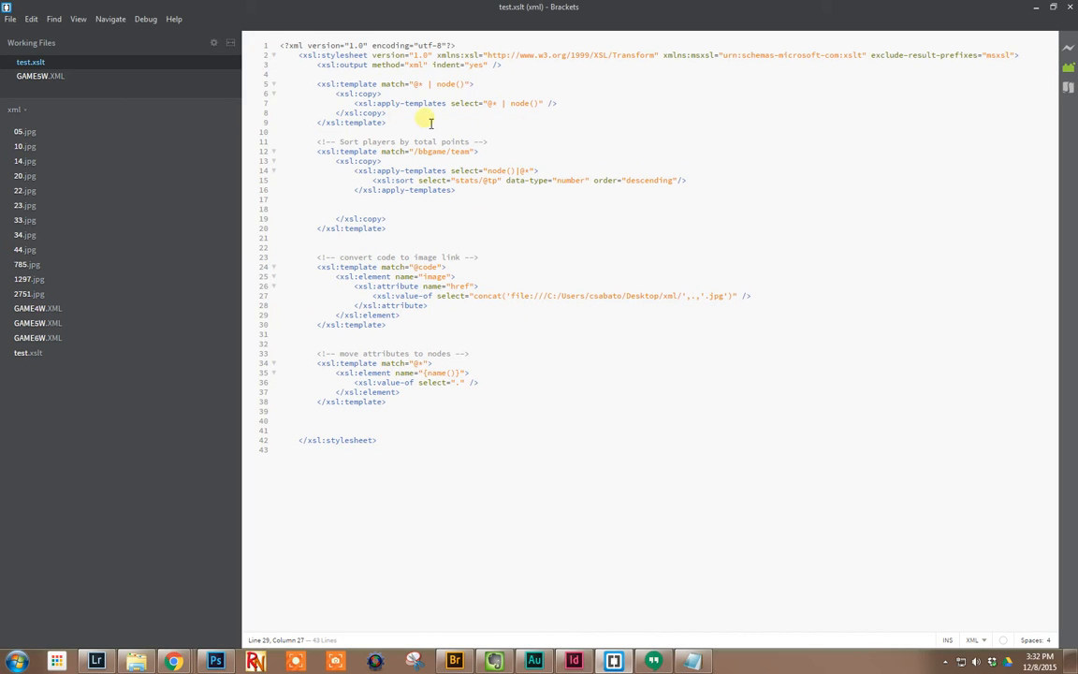
pyautogui.moveTo(478, 120)
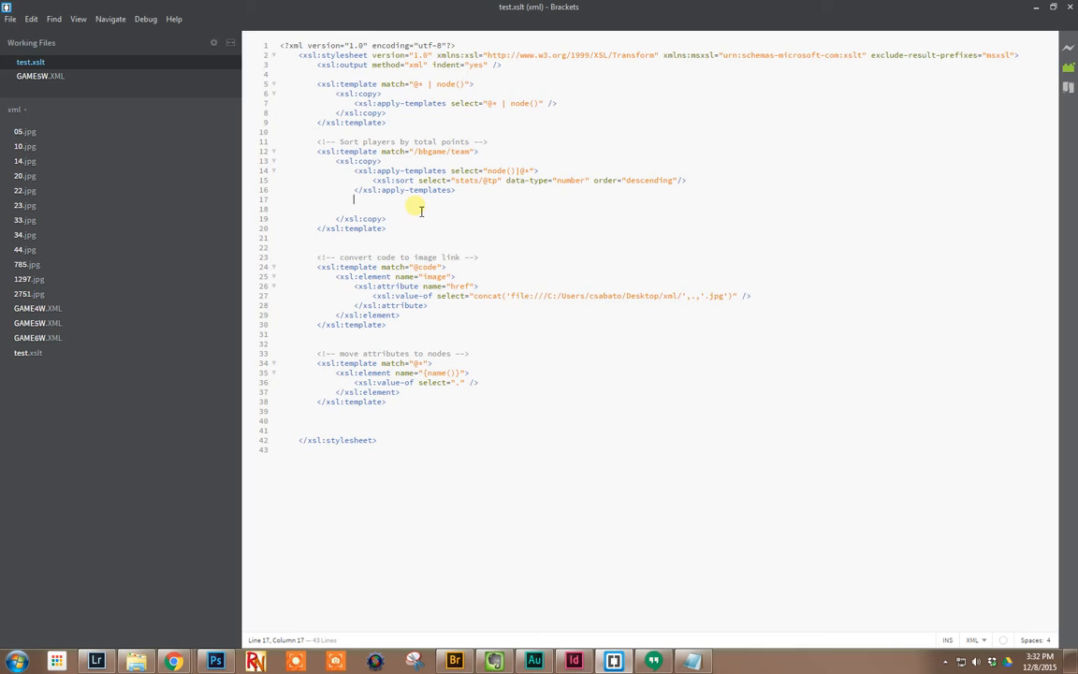
# Highlight the sorting template, the team template declaration and the image-link conversion template in test.xslt
pyautogui.click(41, 75)
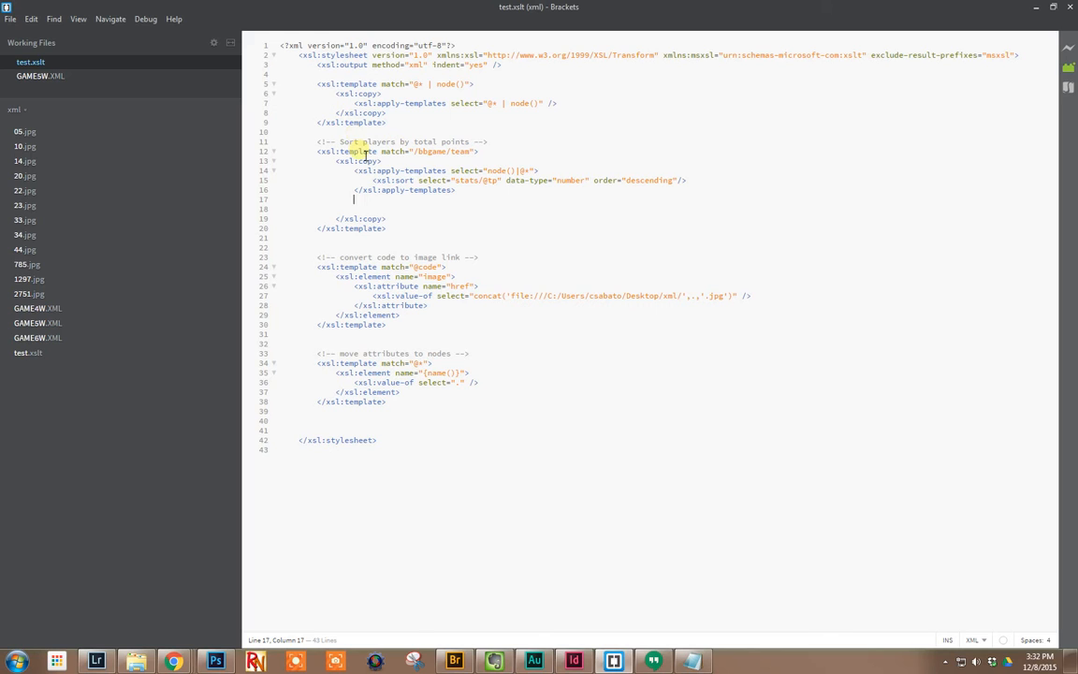
pyautogui.doubleClick(352, 150)
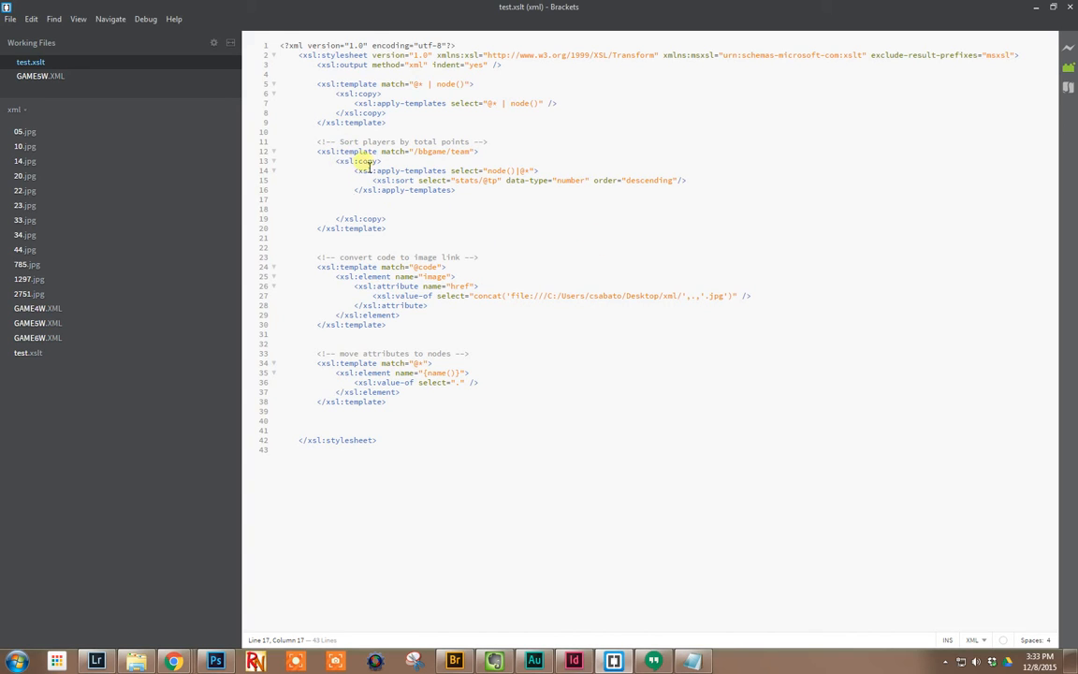
pyautogui.moveTo(375, 142); pyautogui.dragTo(476, 142)
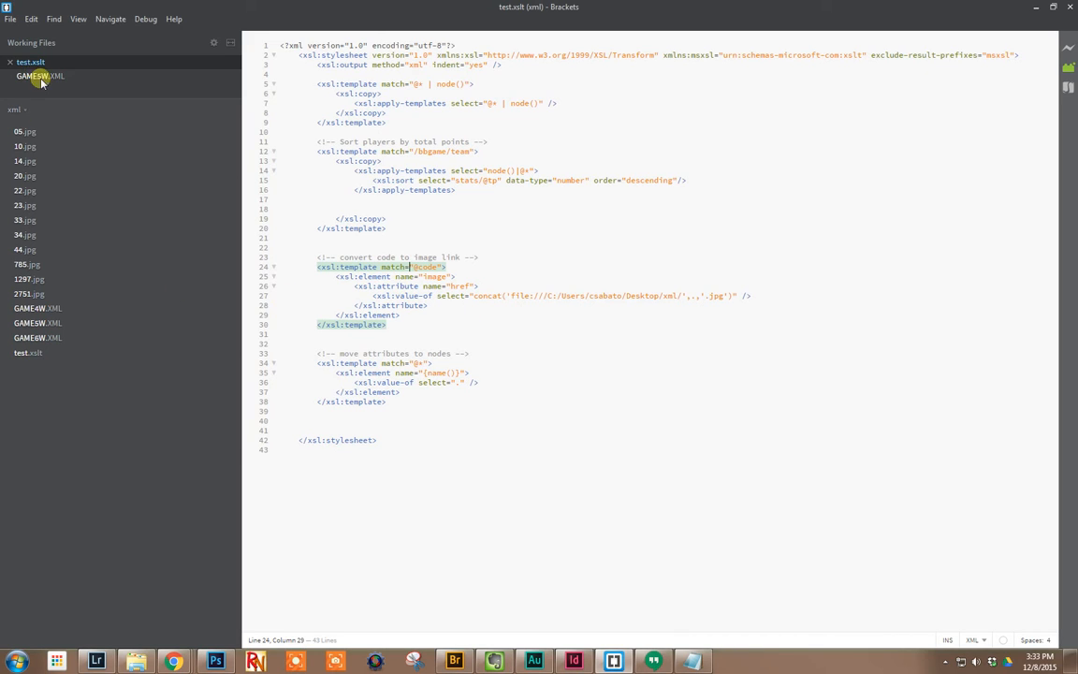
pyautogui.click(38, 75)
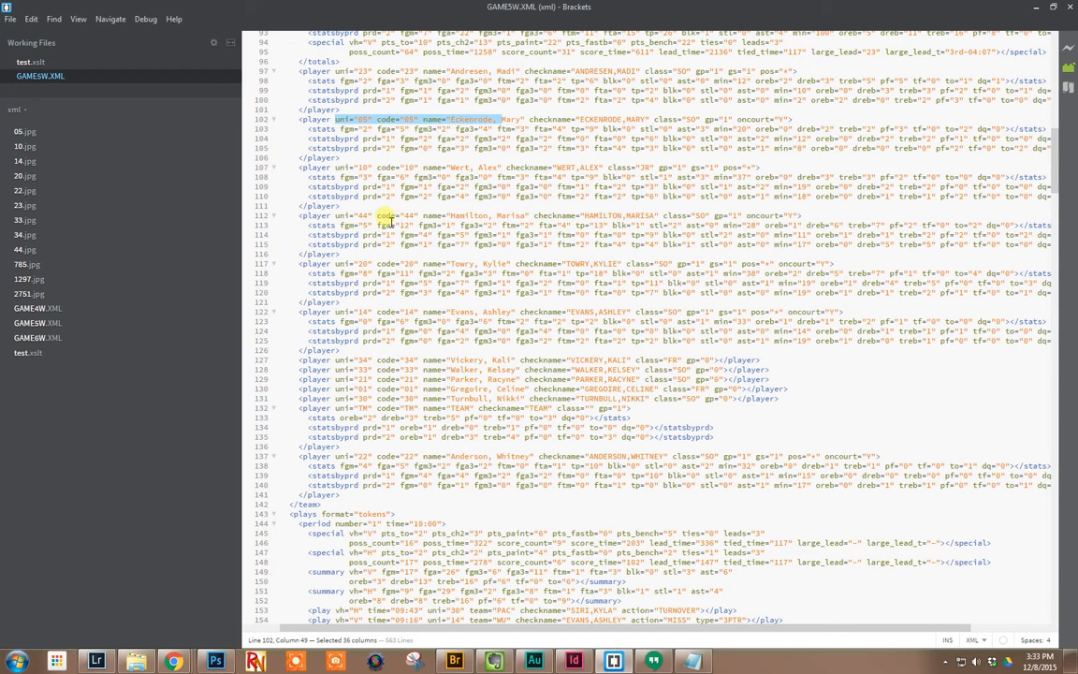
pyautogui.doubleClick(390, 218)
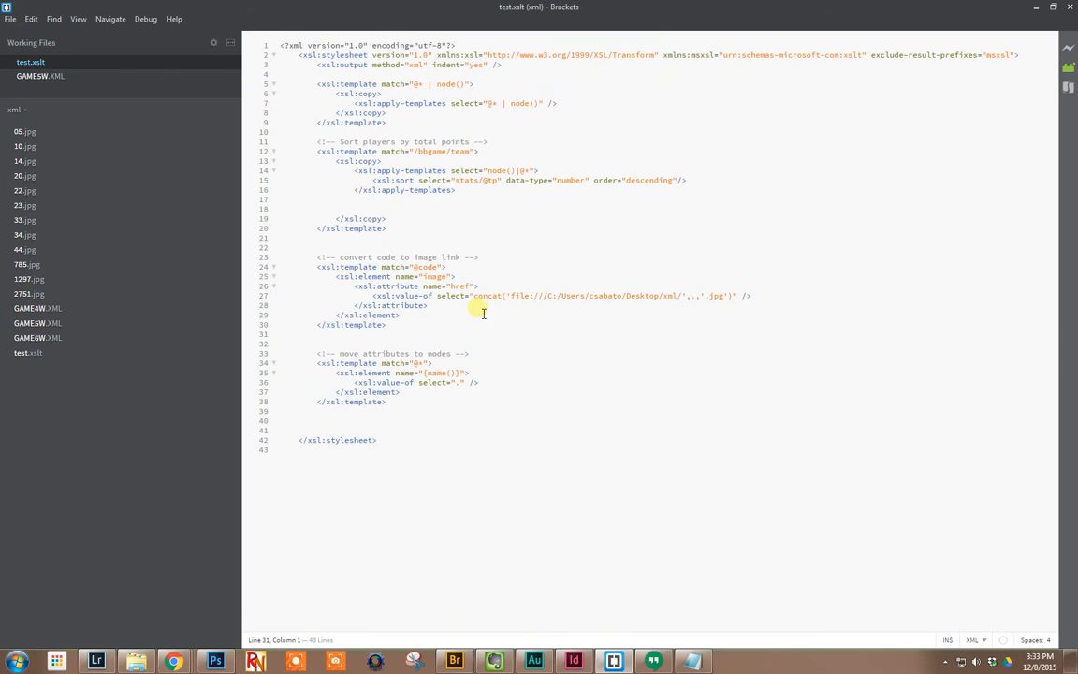
pyautogui.moveTo(567, 328)
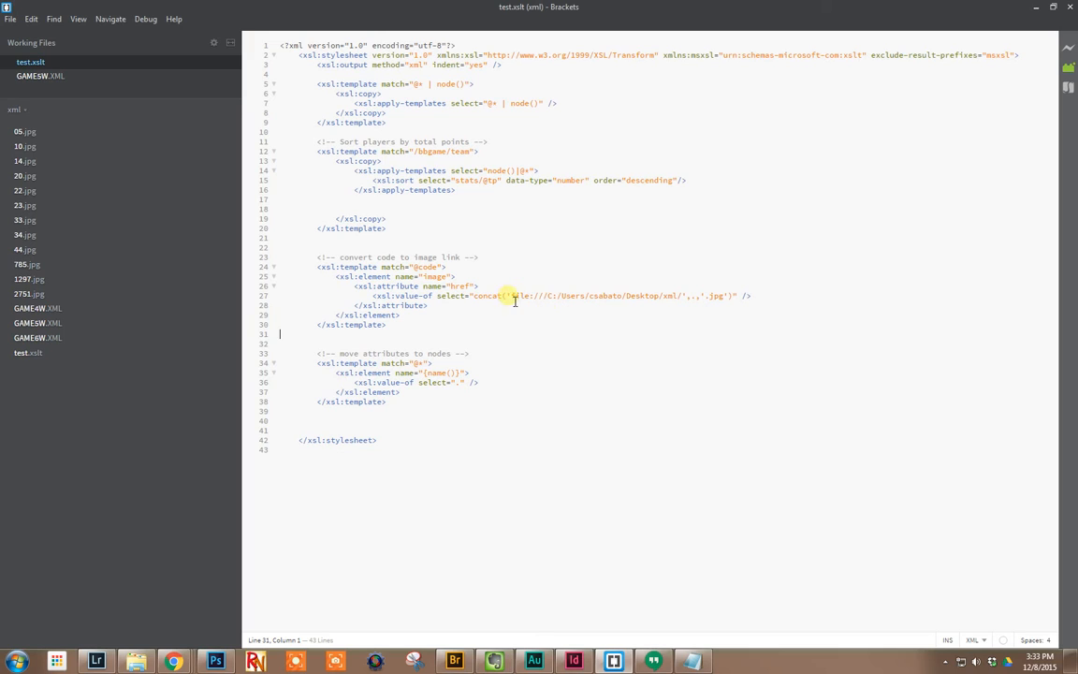
pyautogui.moveTo(547, 295); pyautogui.dragTo(609, 296)
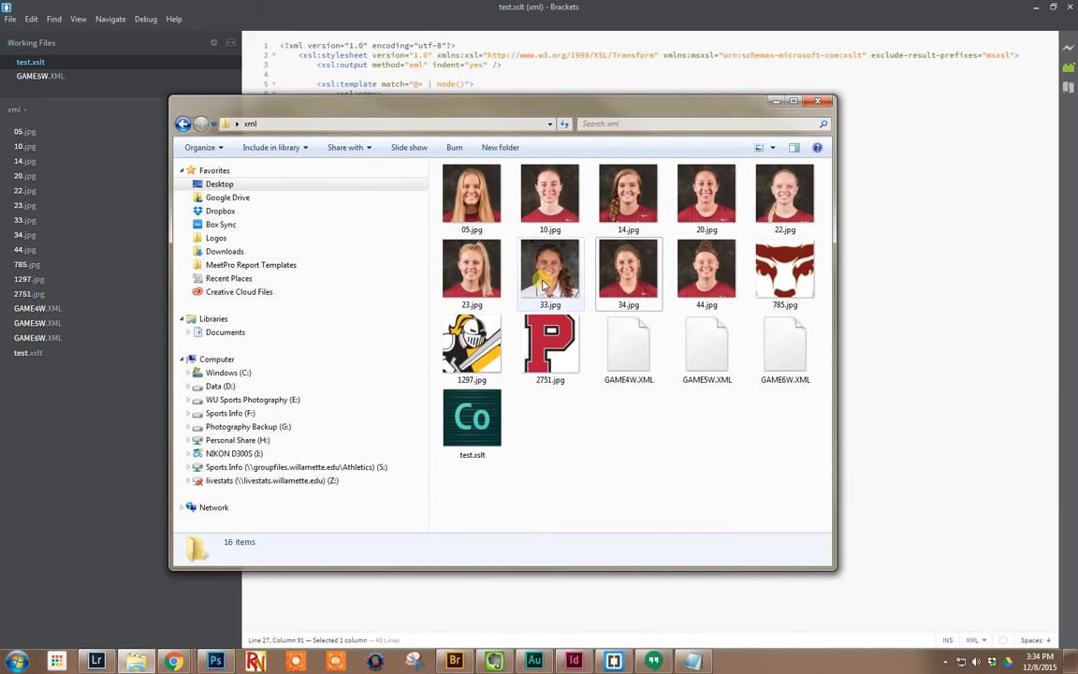
pyautogui.moveTo(580, 307)
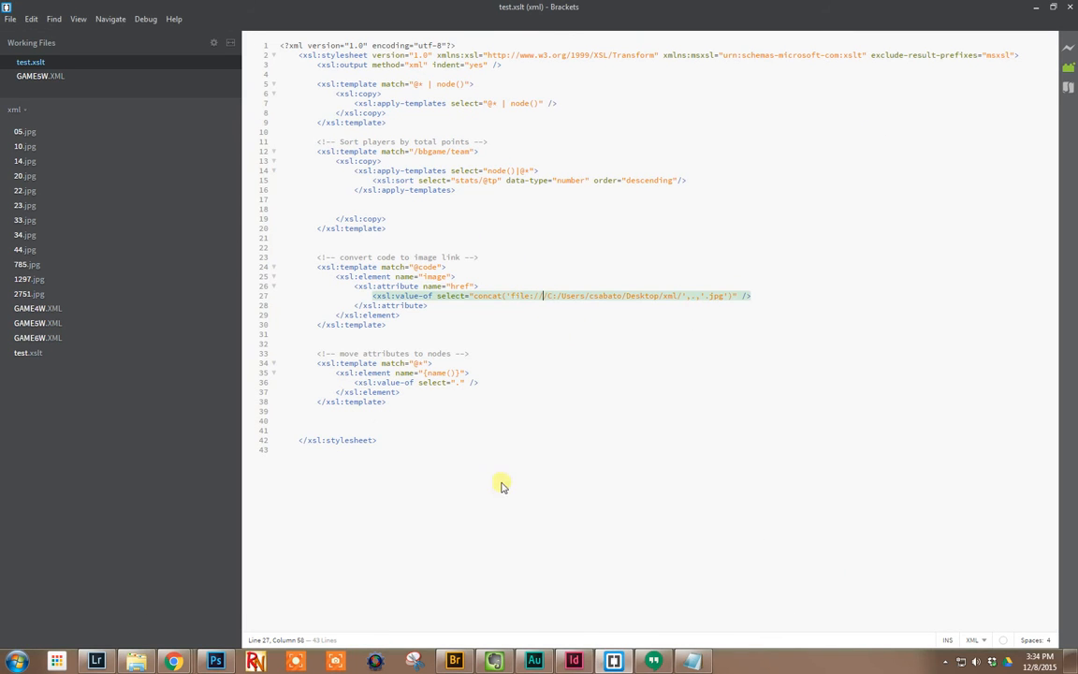
# View GAME6W.XML and highlight the Willamette team entry and its code attribute value
pyautogui.click(38, 75)
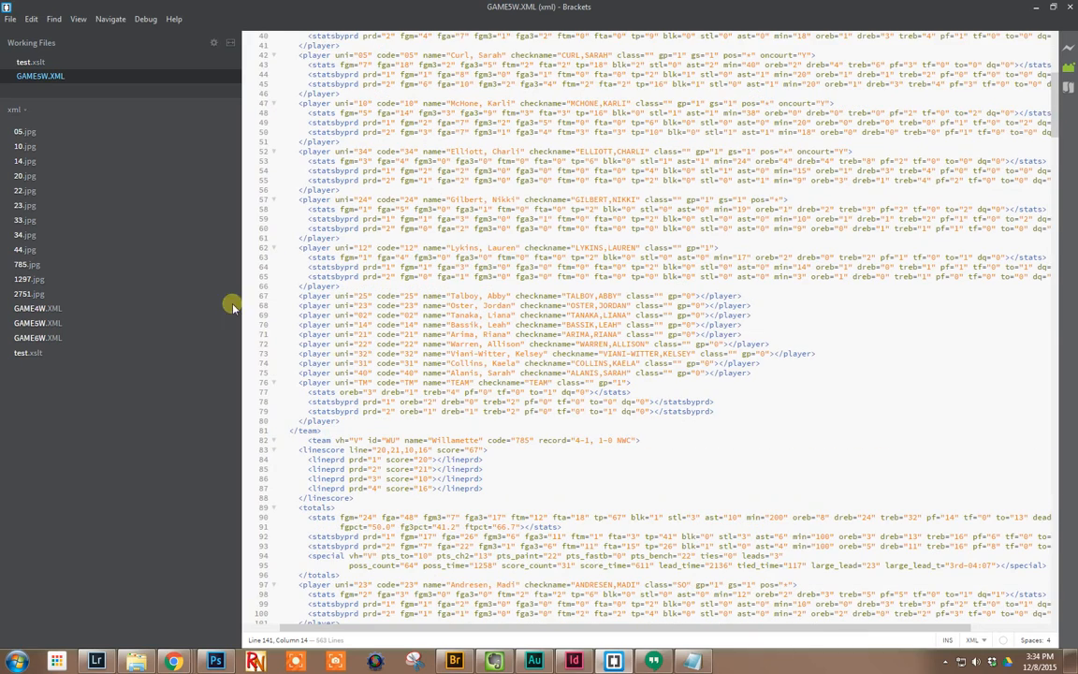
pyautogui.scroll(-3)
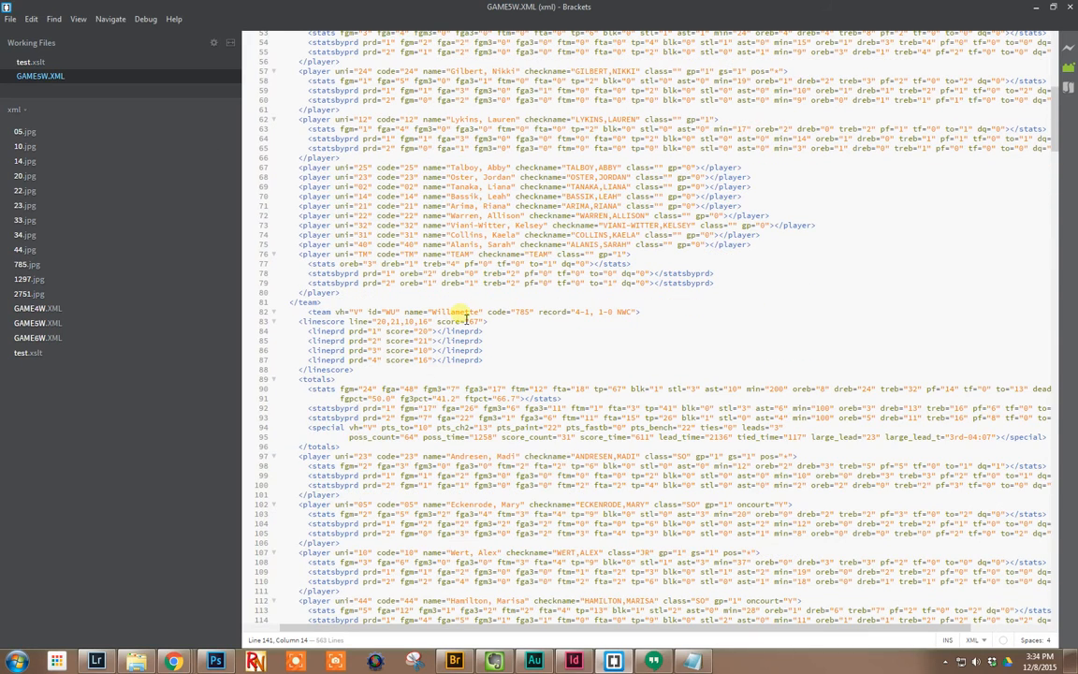
pyautogui.moveTo(486, 311); pyautogui.dragTo(528, 311)
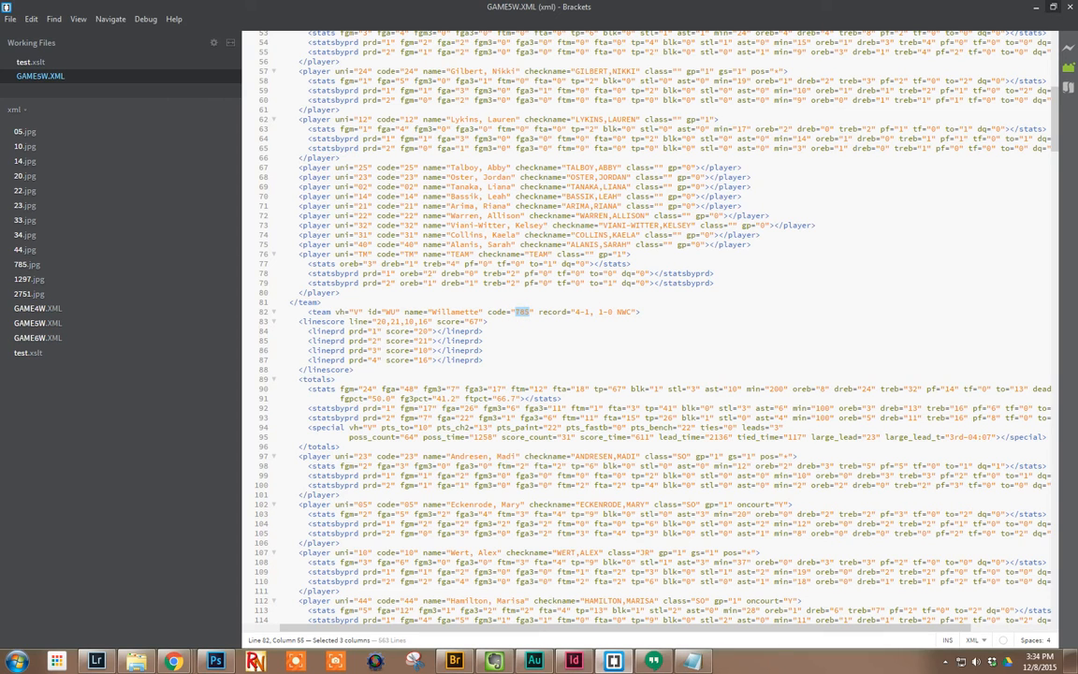
pyautogui.doubleClick(506, 504)
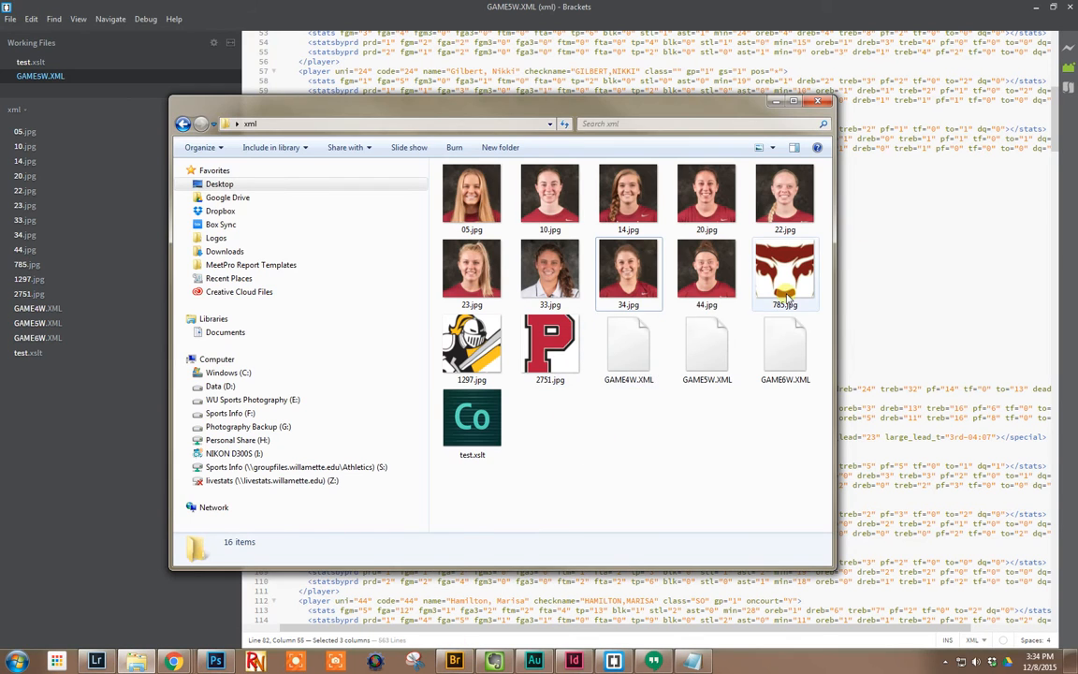
pyautogui.click(784, 272)
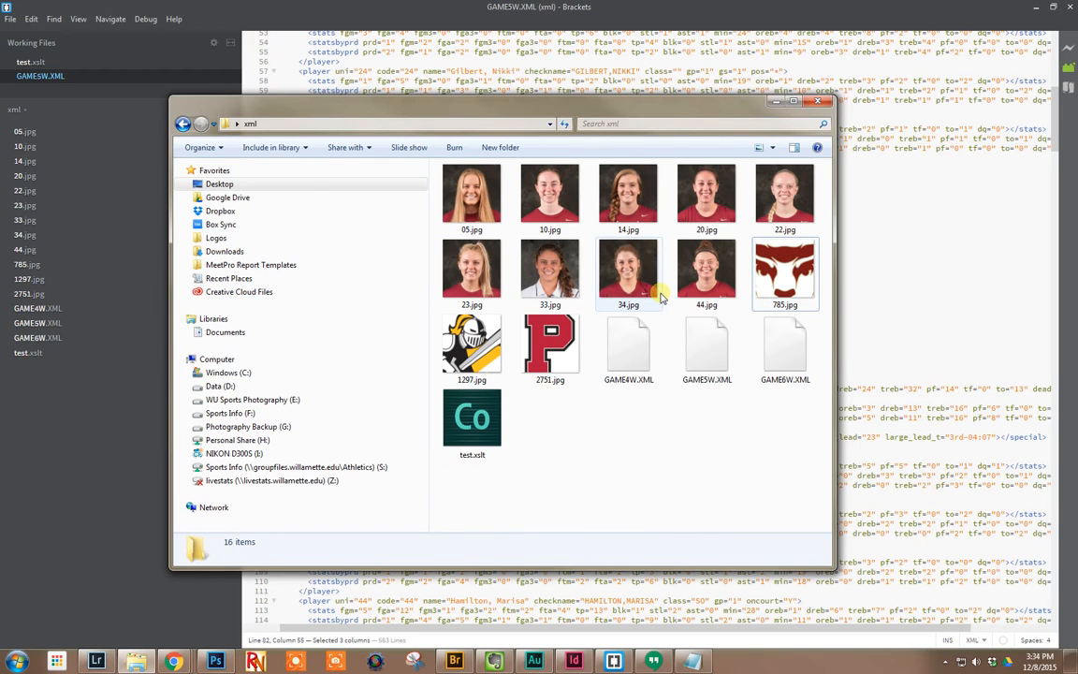
pyautogui.moveTo(644, 277)
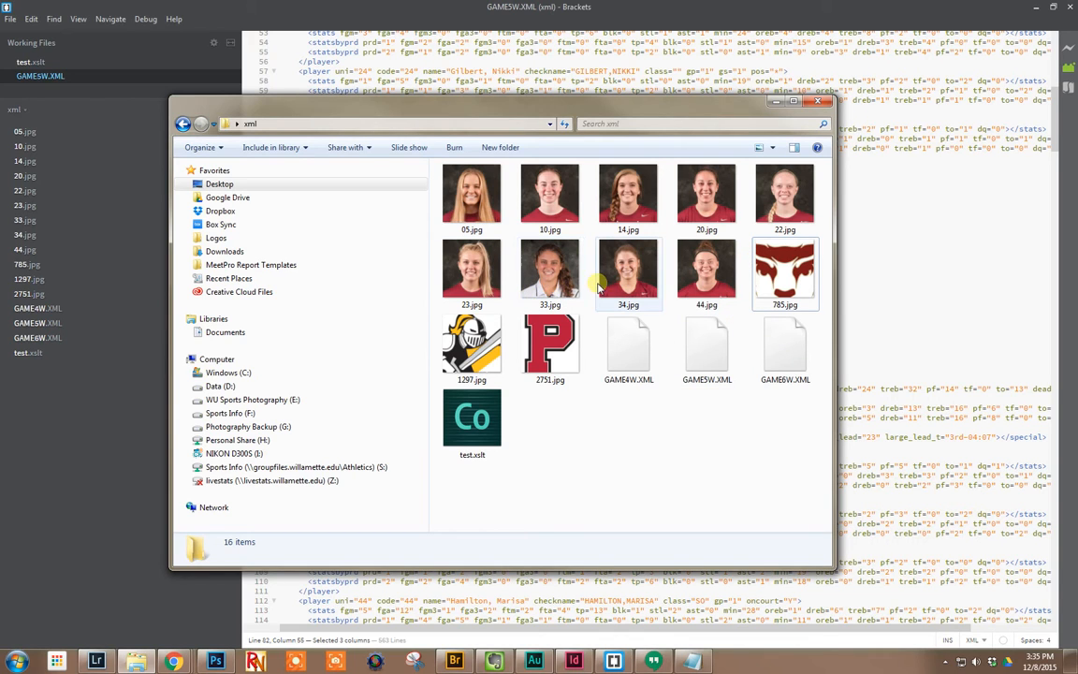
pyautogui.moveTo(708, 271)
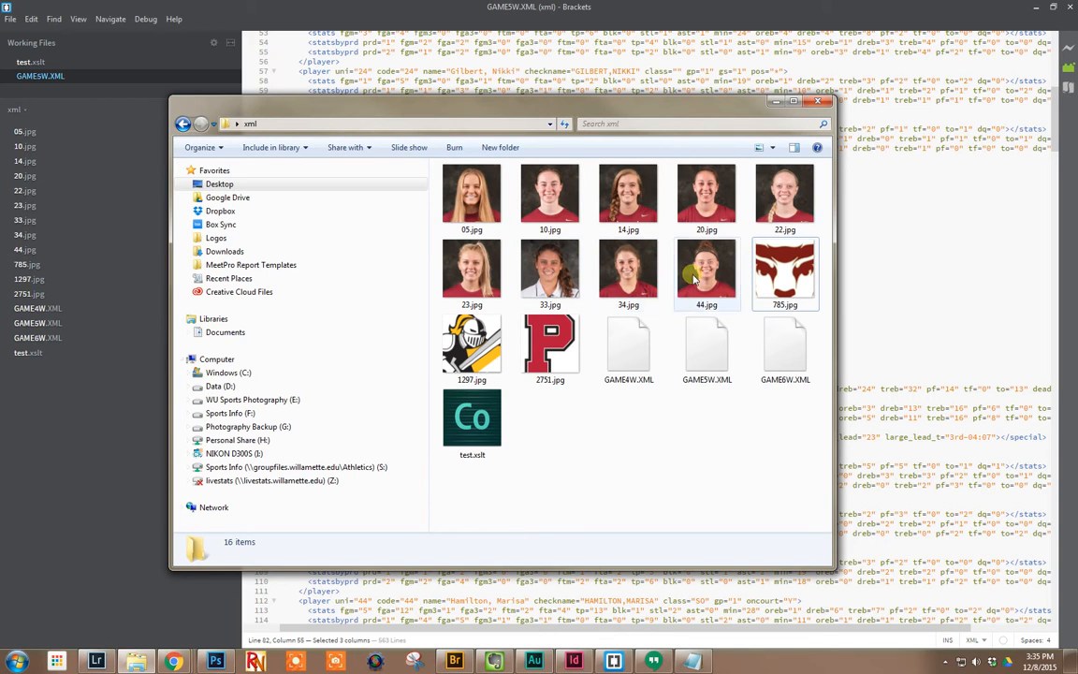
pyautogui.moveTo(714, 334)
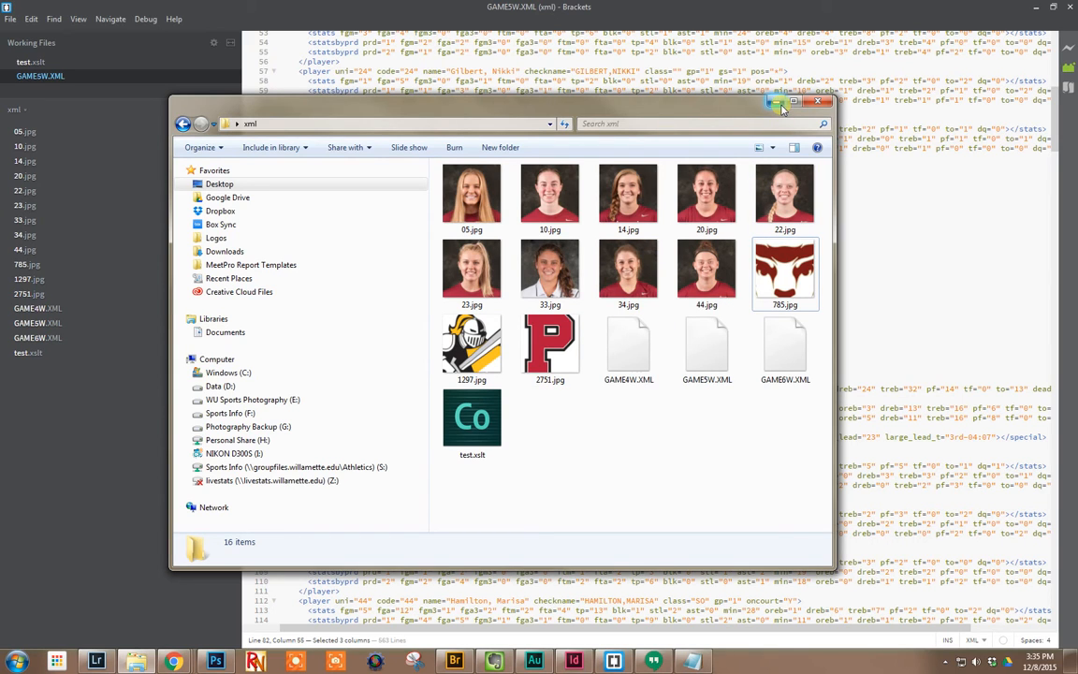
pyautogui.moveTo(775, 101)
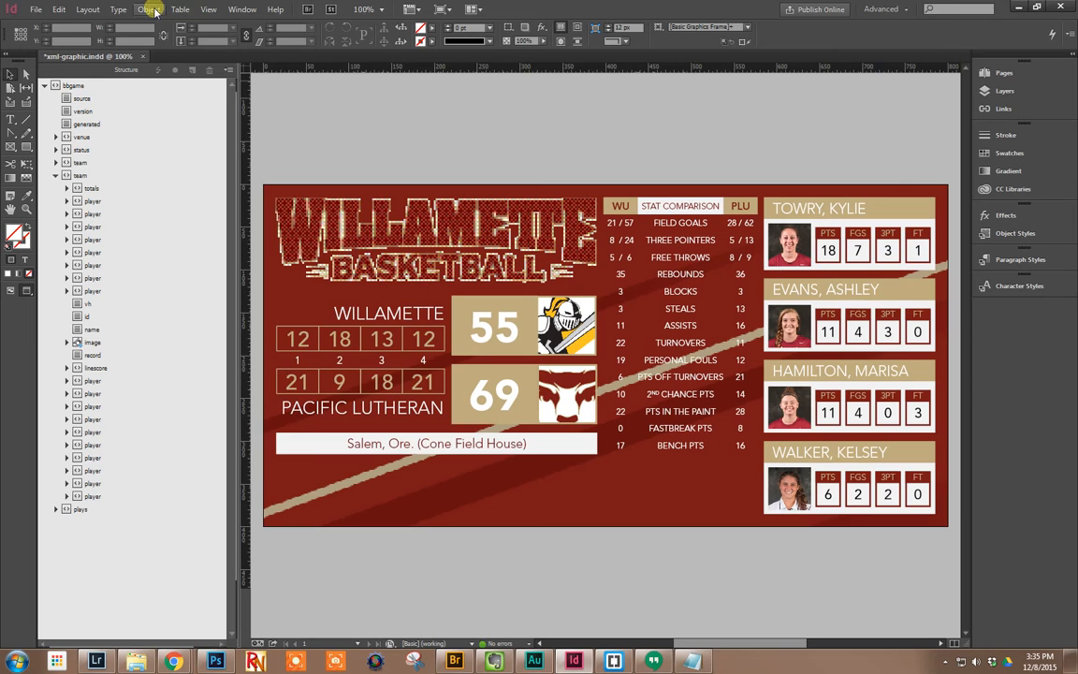
# Show the document structure and select the root XML element
pyautogui.click(209, 10)
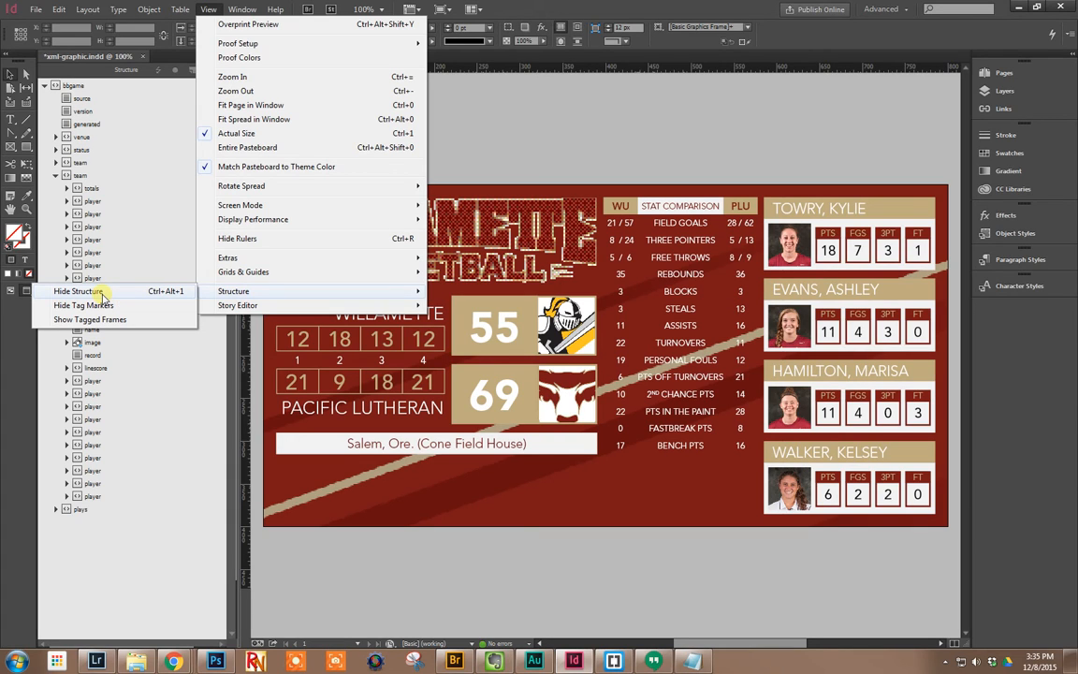
pyautogui.click(74, 292)
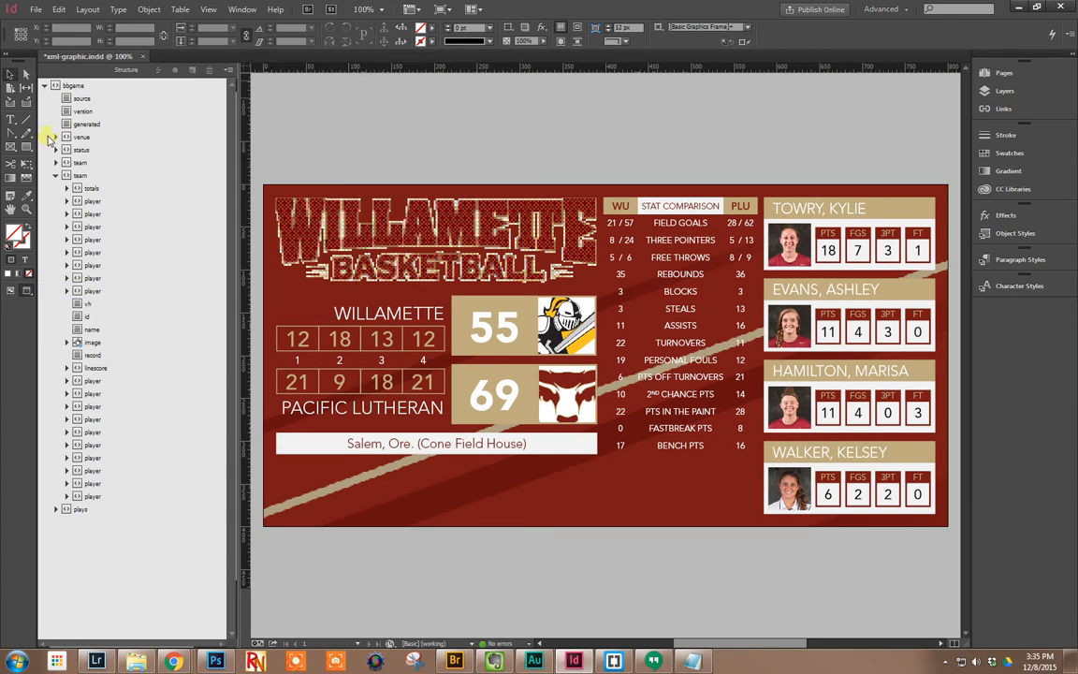
pyautogui.click(73, 86)
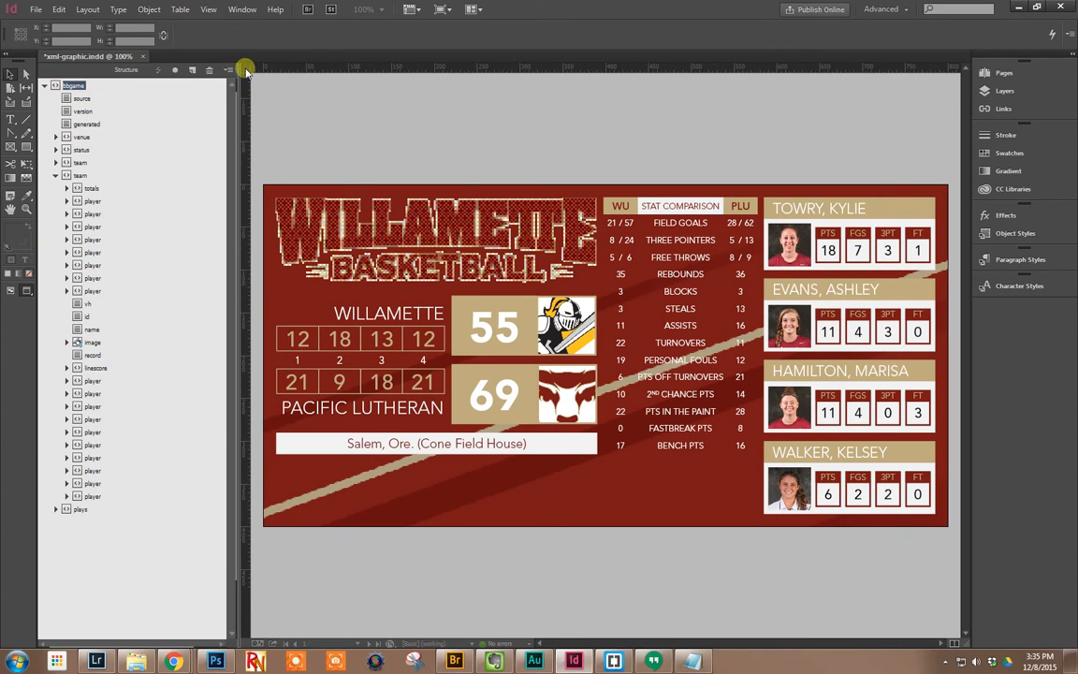
pyautogui.moveTo(86, 150)
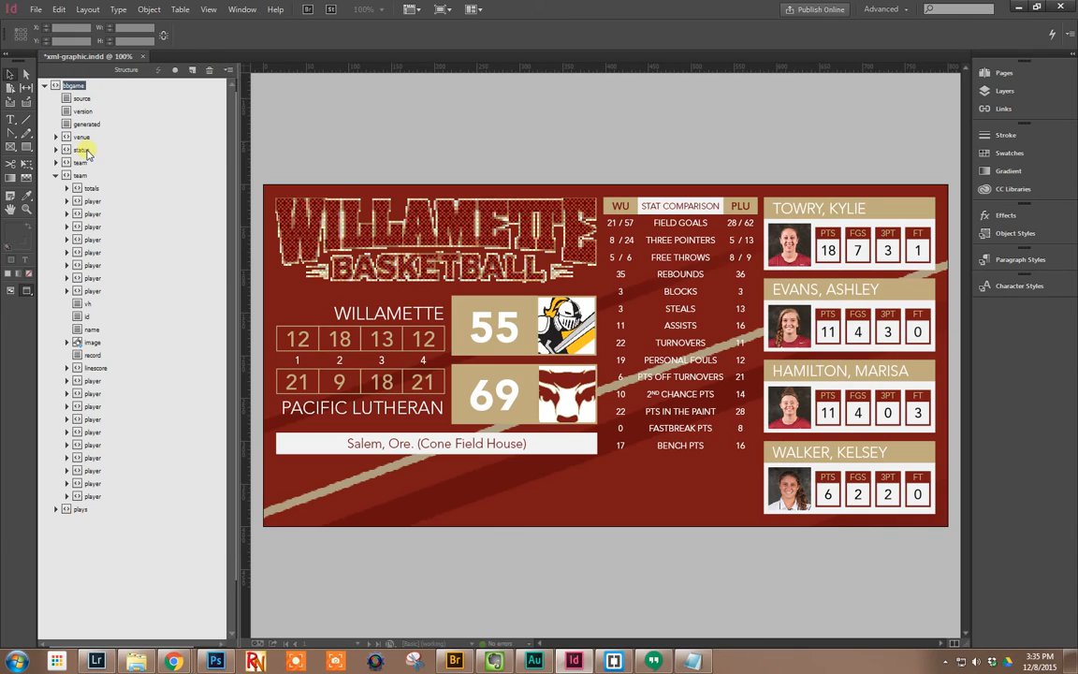
pyautogui.click(228, 72)
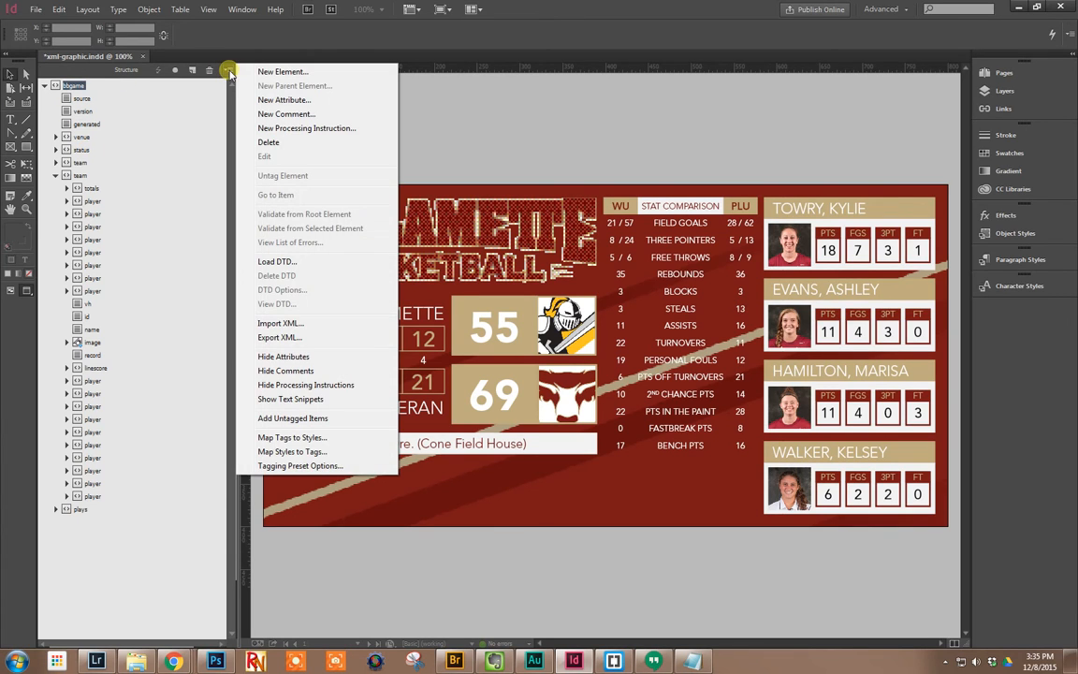
pyautogui.moveTo(285, 322)
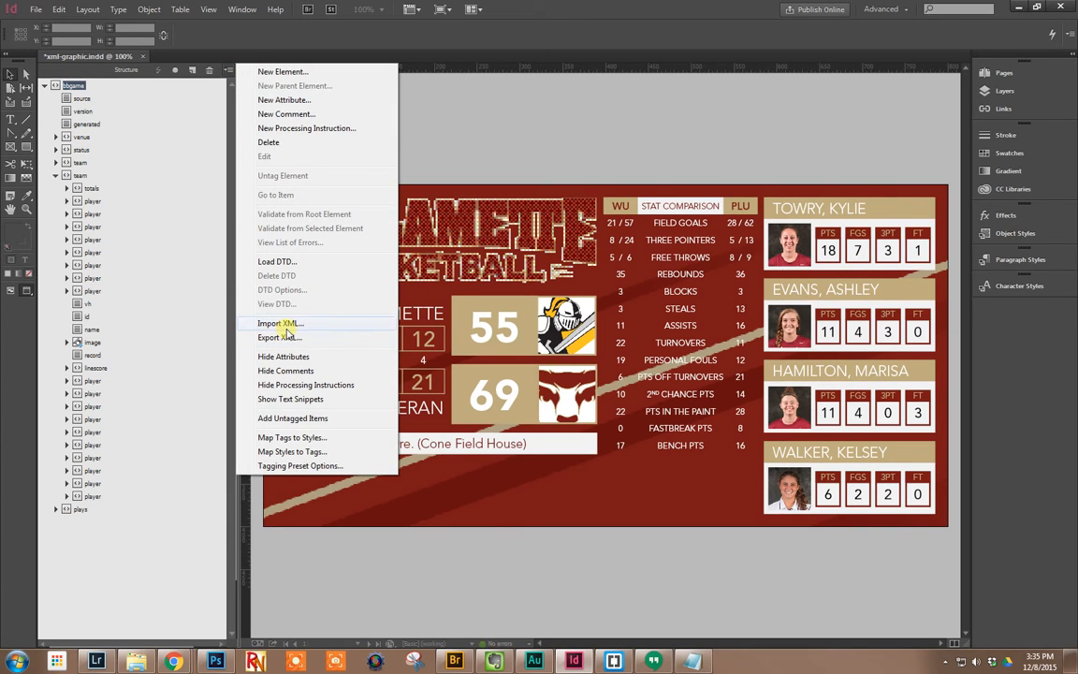
# Import GAME6W.XML with Apply XSLT enabled and content merged into the graphic
pyautogui.click(279, 322)
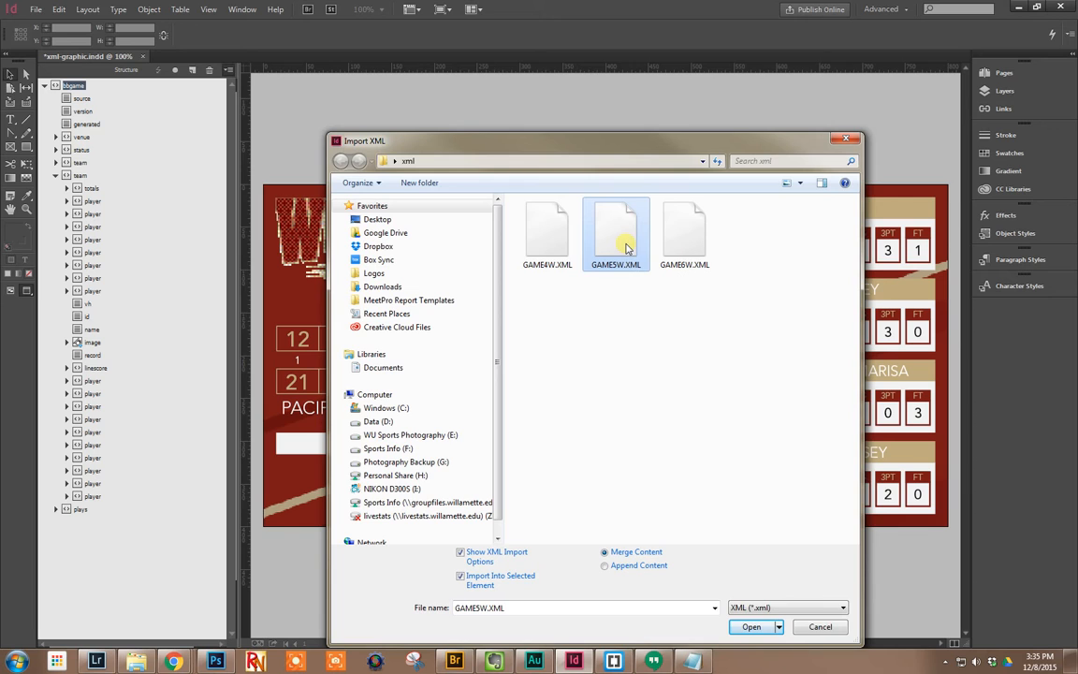
pyautogui.click(752, 625)
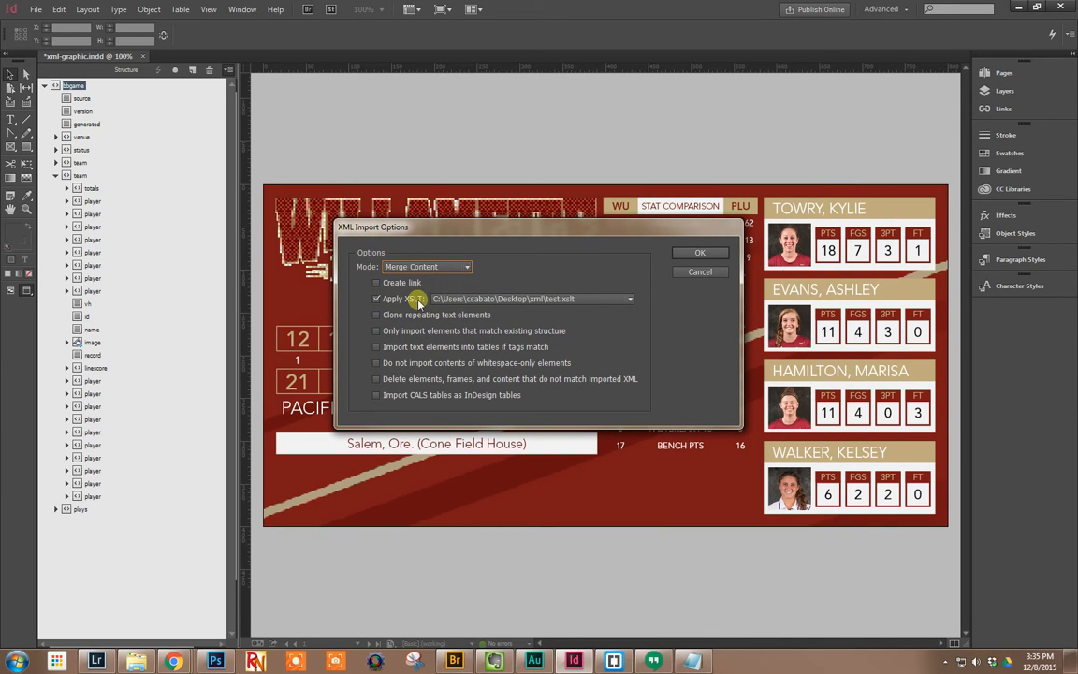
pyautogui.click(629, 299)
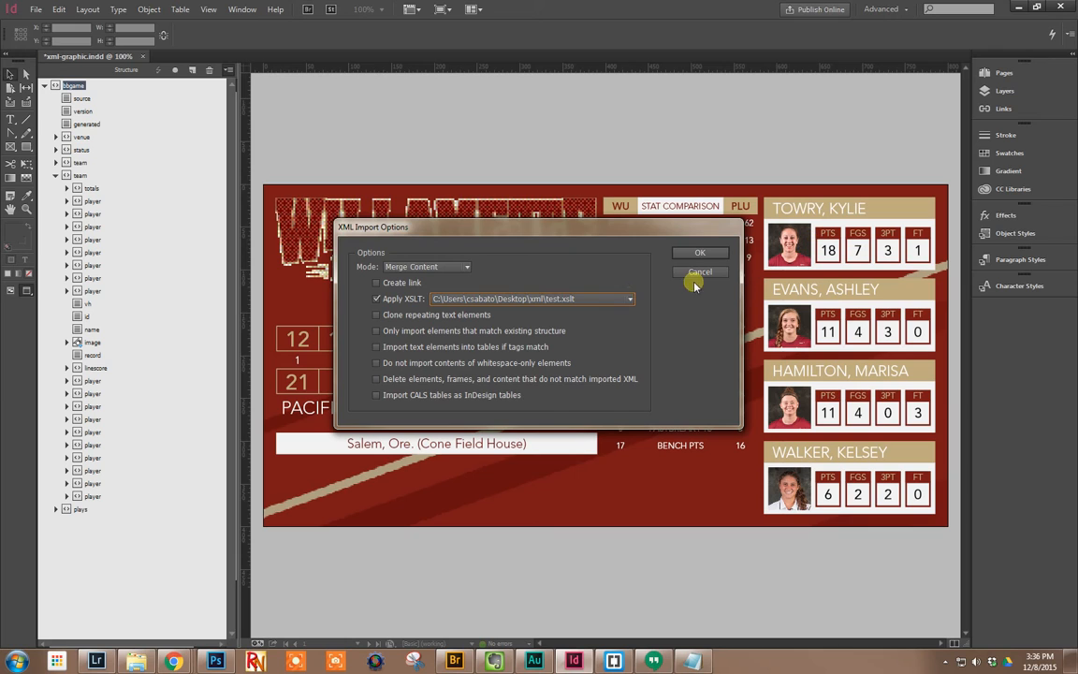
pyautogui.click(700, 251)
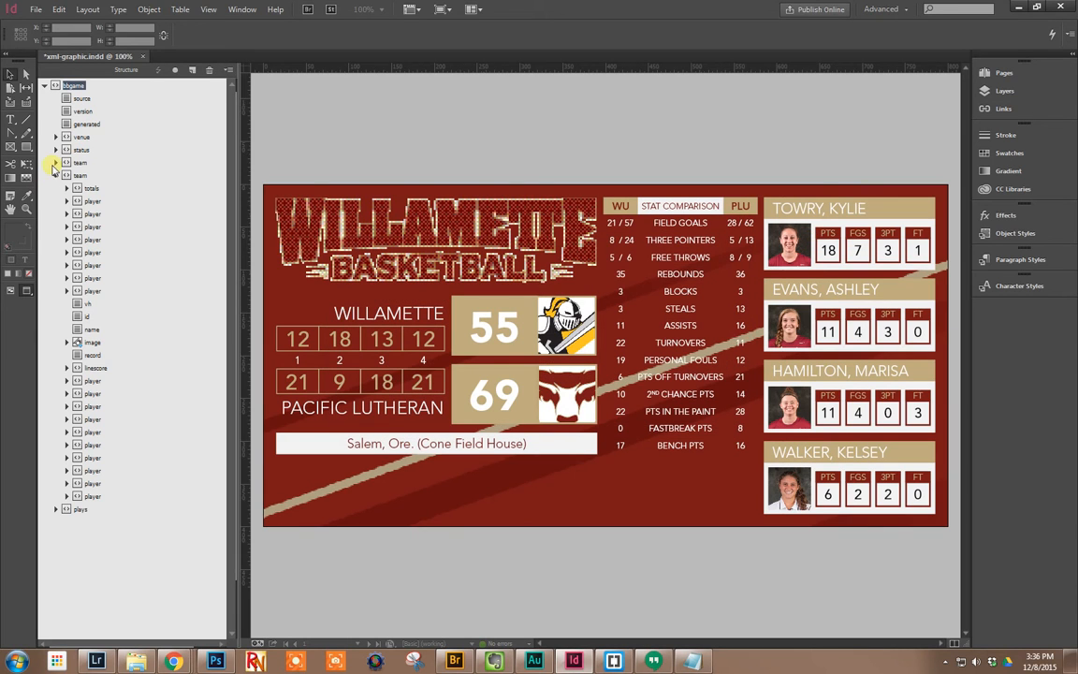
# Expand a team node and one of its player elements down to the image and stat entries
pyautogui.click(54, 176)
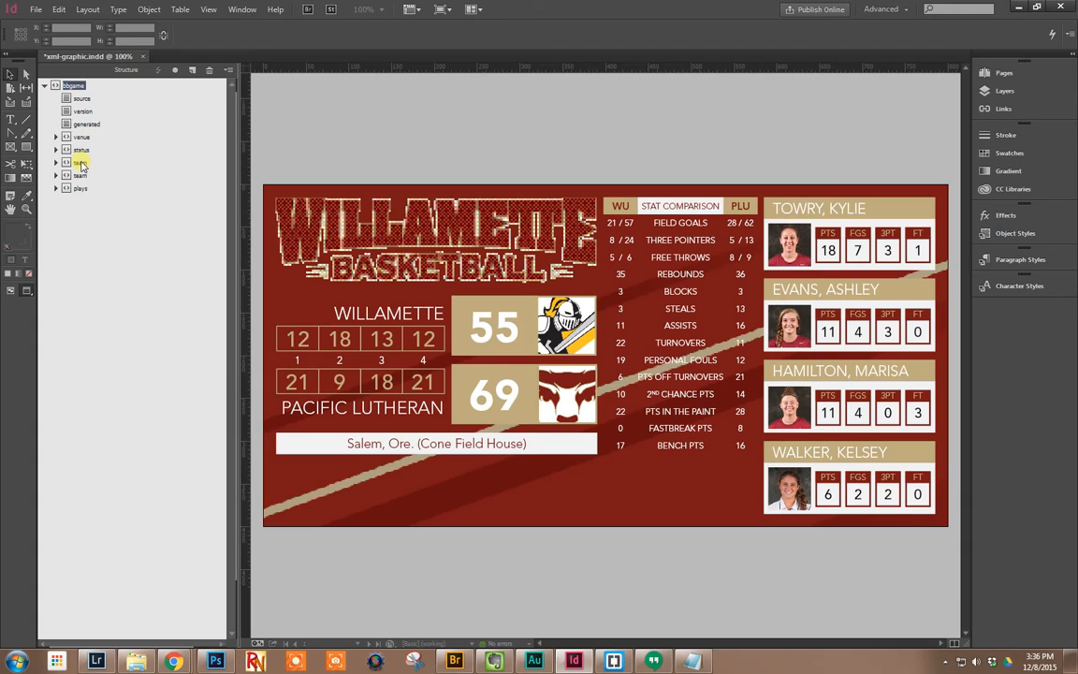
pyautogui.click(79, 187)
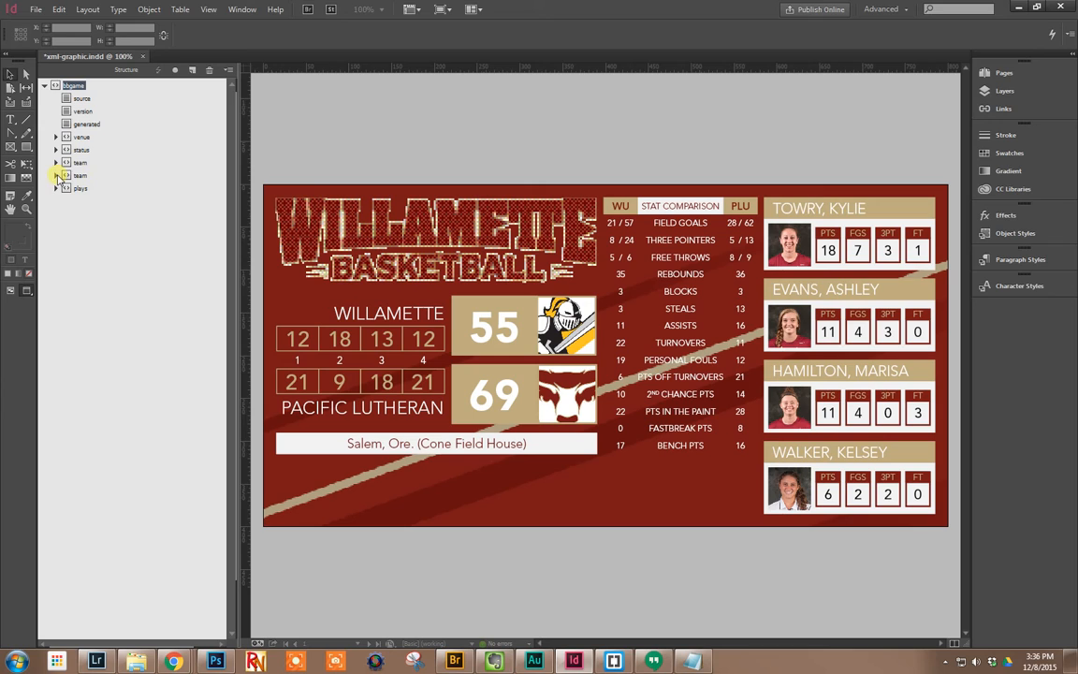
pyautogui.click(57, 176)
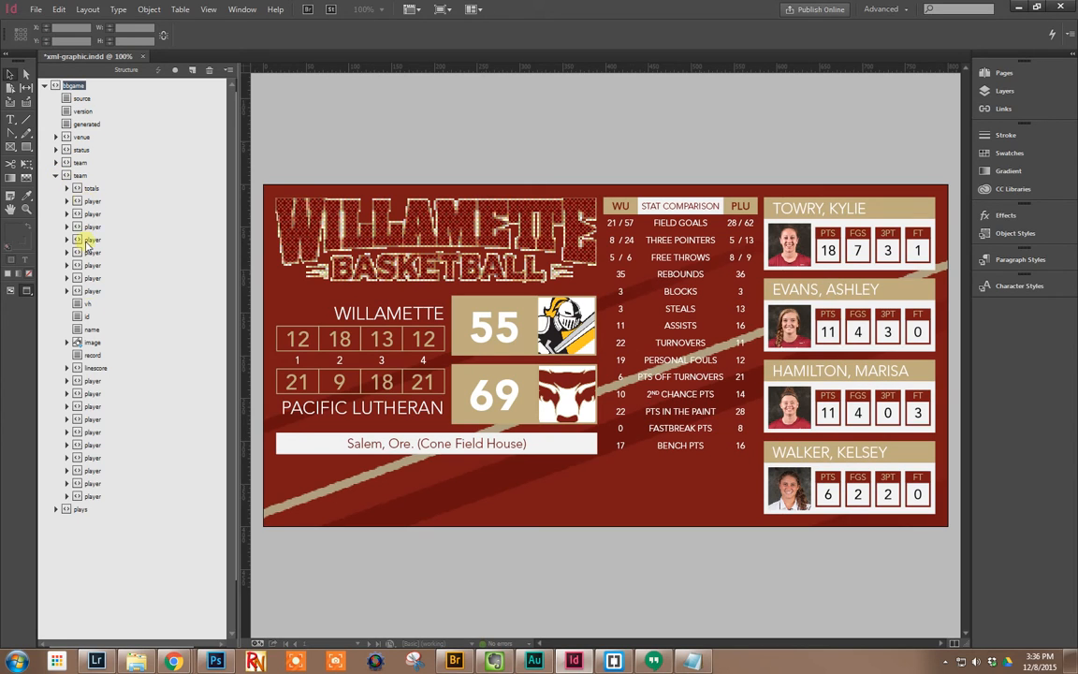
pyautogui.click(68, 341)
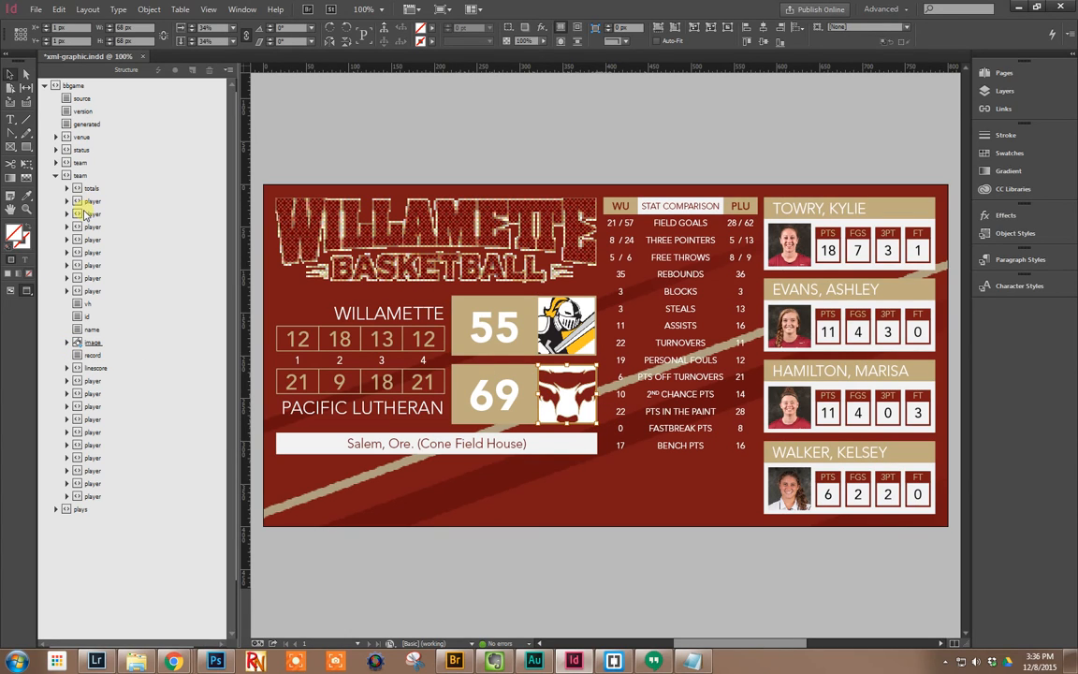
pyautogui.click(67, 277)
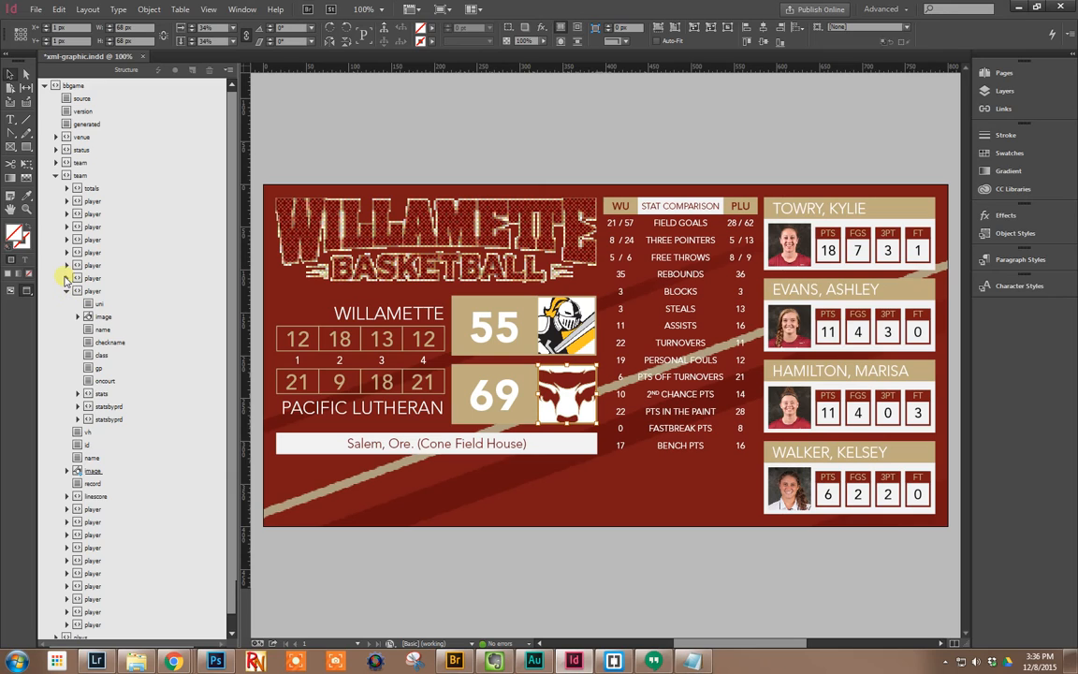
pyautogui.click(67, 266)
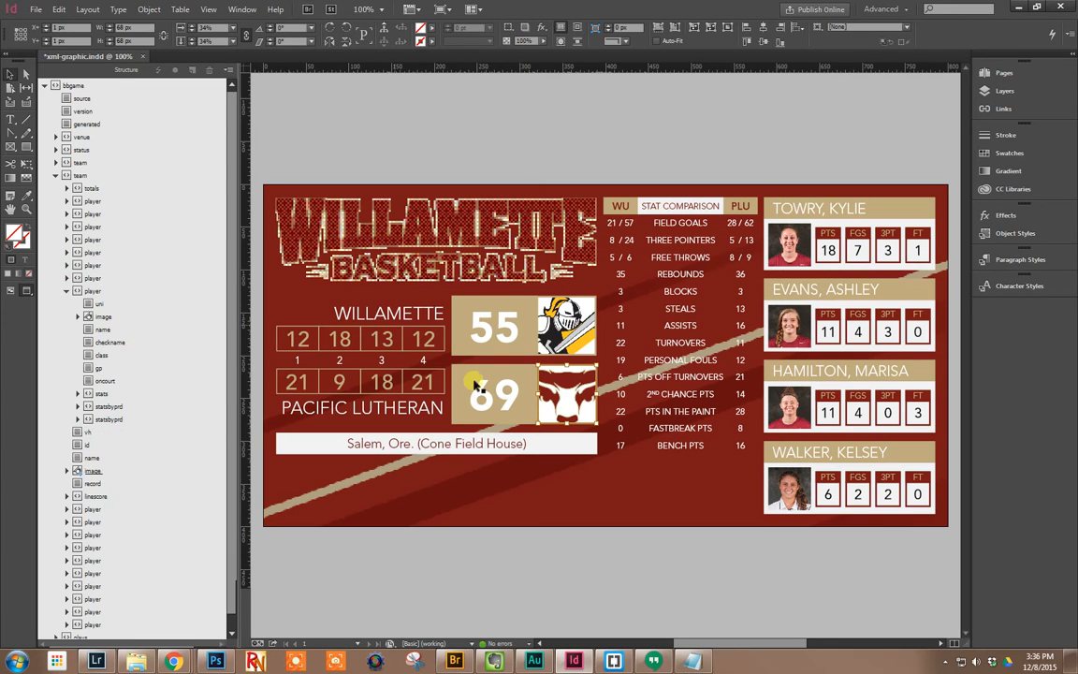
pyautogui.moveTo(863, 284)
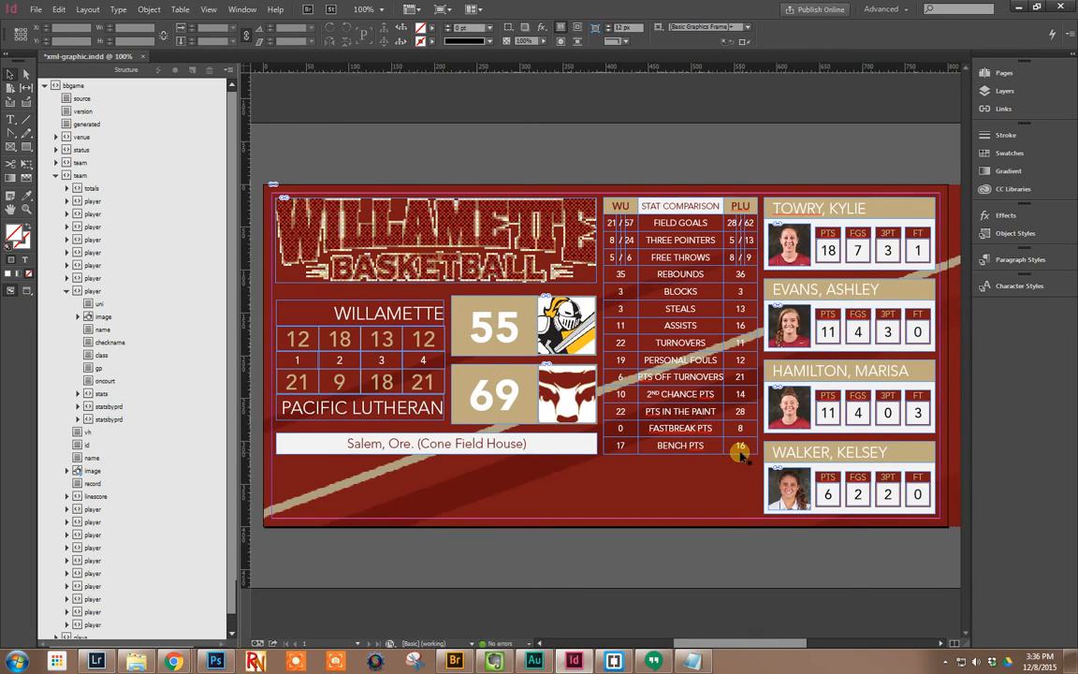
# Add a LEADS row below BENCH PTS in the stat table and expand totals > special for the team
pyautogui.click(681, 446)
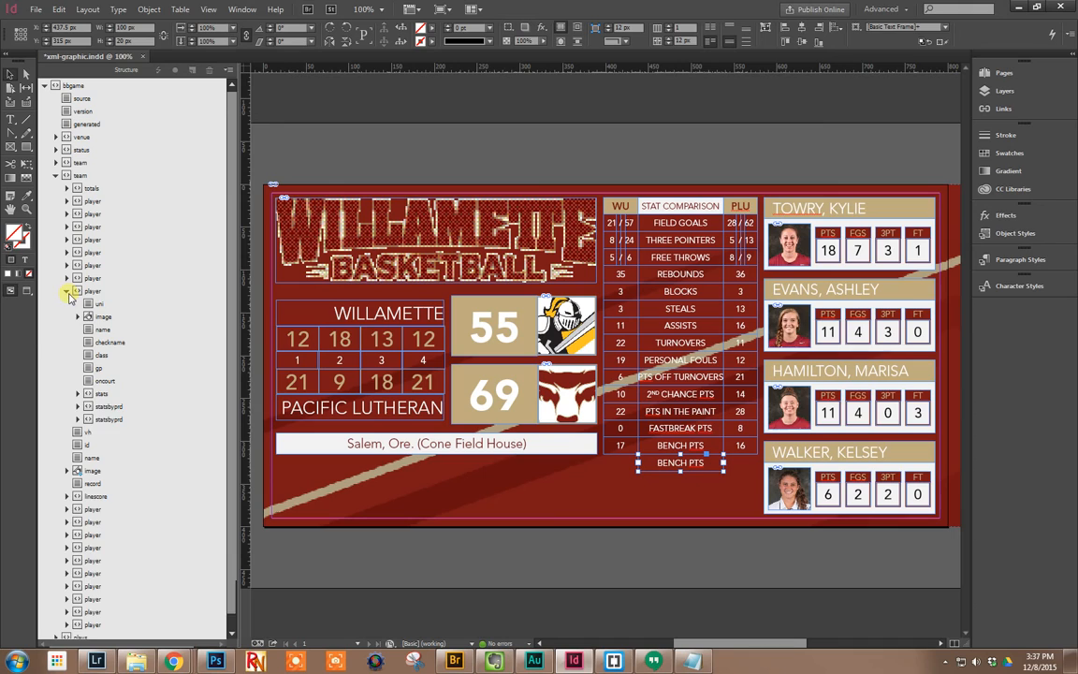
pyautogui.click(67, 291)
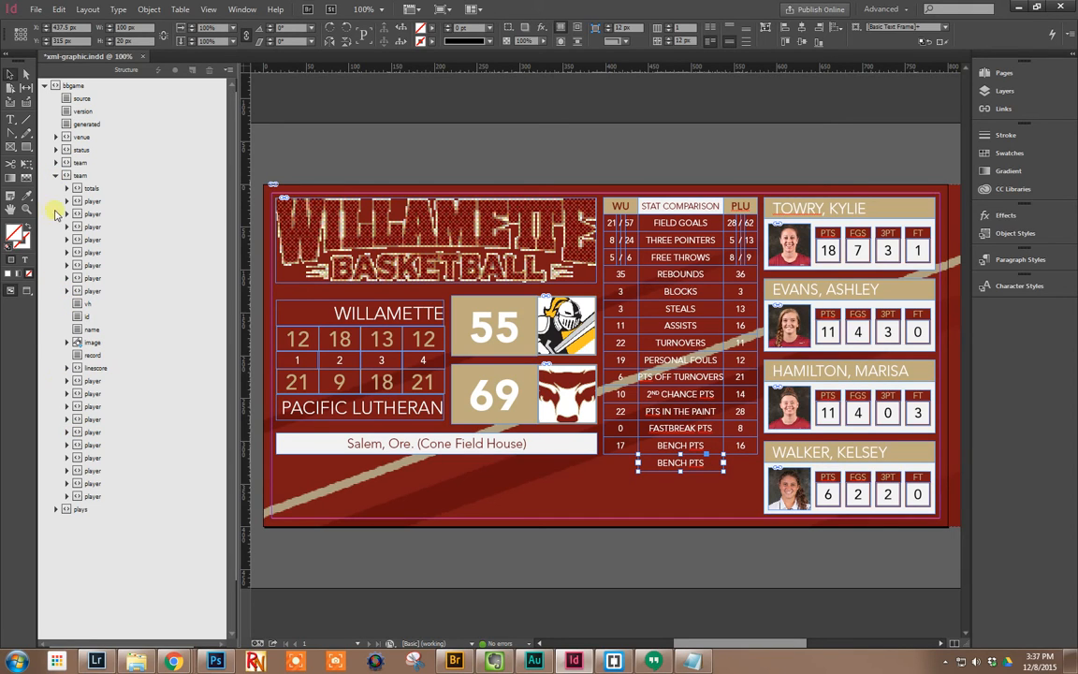
pyautogui.click(56, 187)
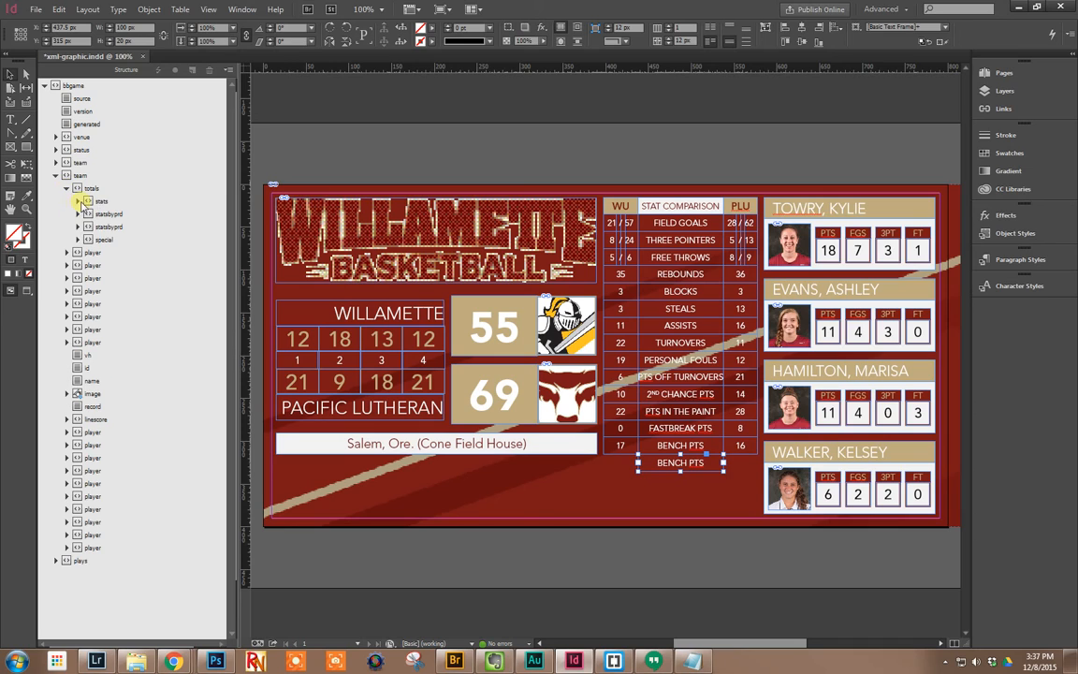
pyautogui.click(79, 240)
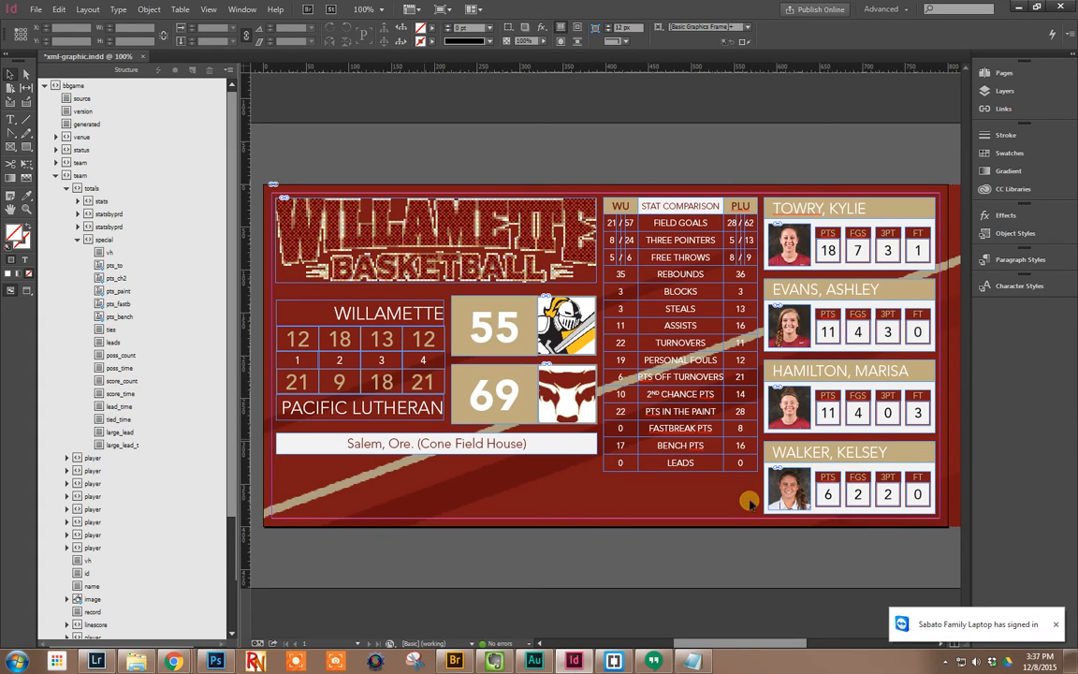
pyautogui.moveTo(599, 434)
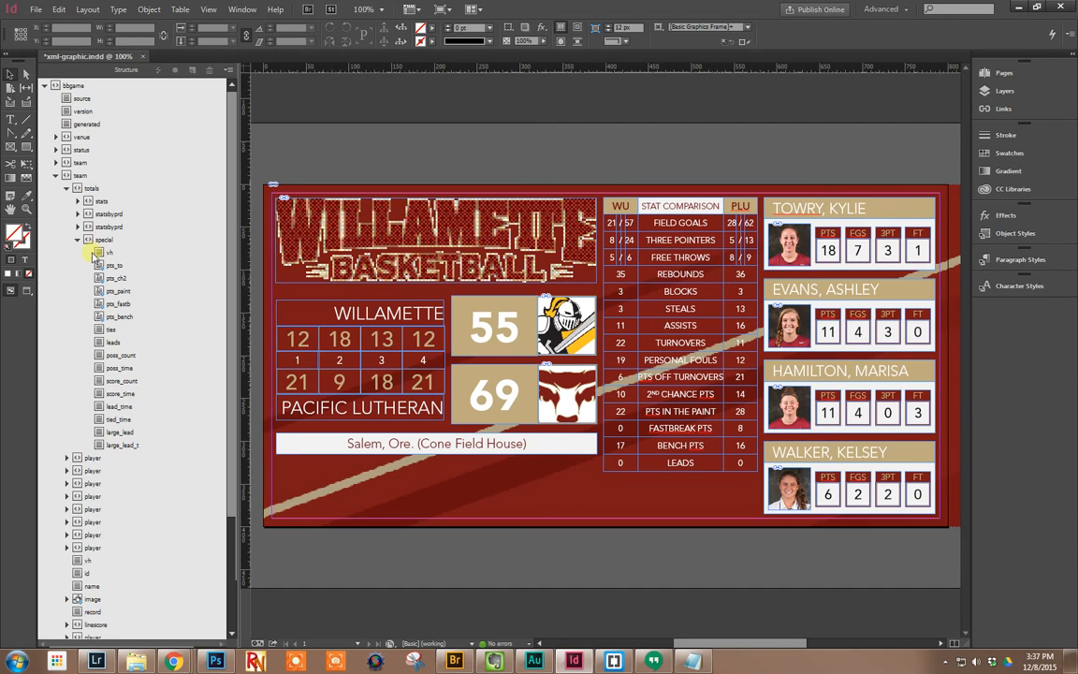
# Tag the Leads cells to the leads element under each team's totals > special
pyautogui.click(57, 176)
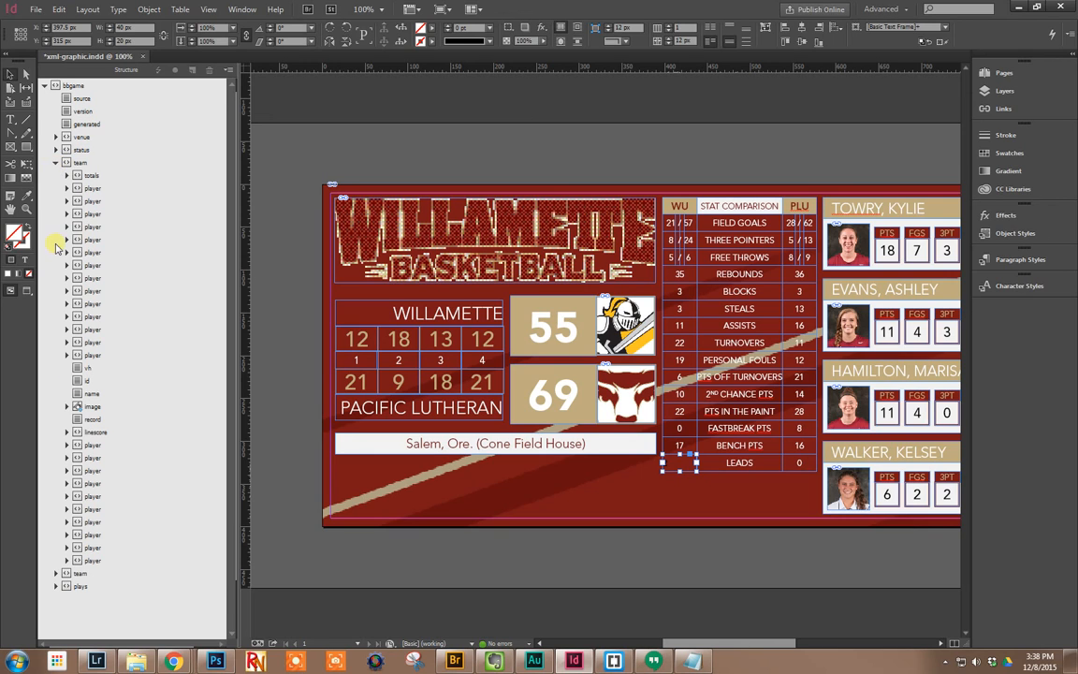
pyautogui.click(56, 176)
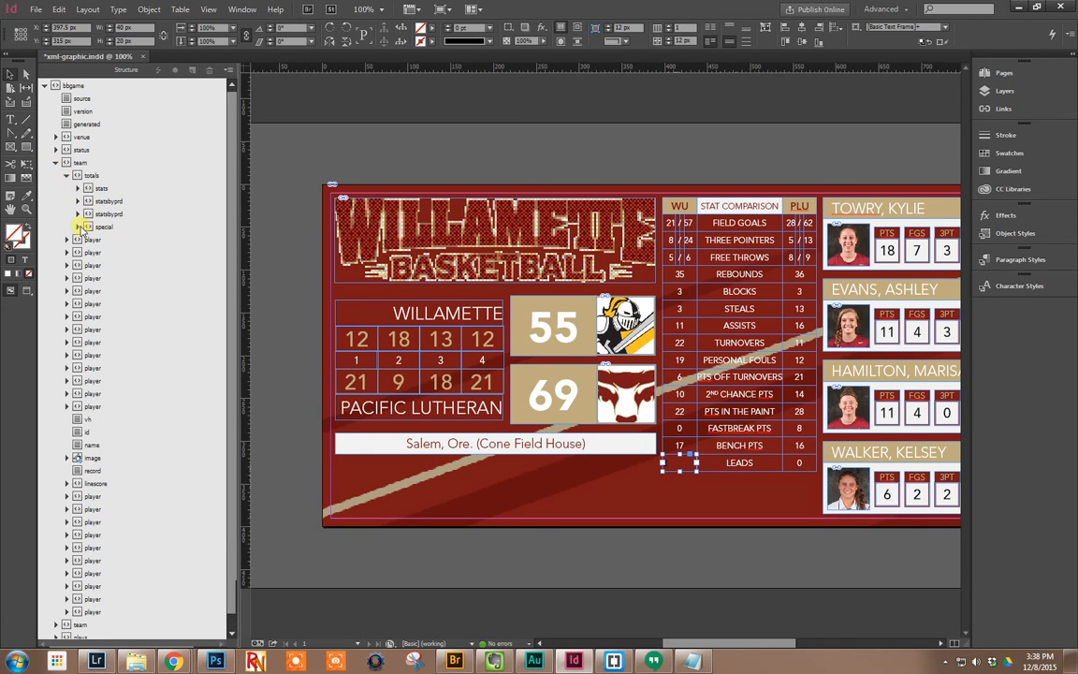
pyautogui.click(79, 226)
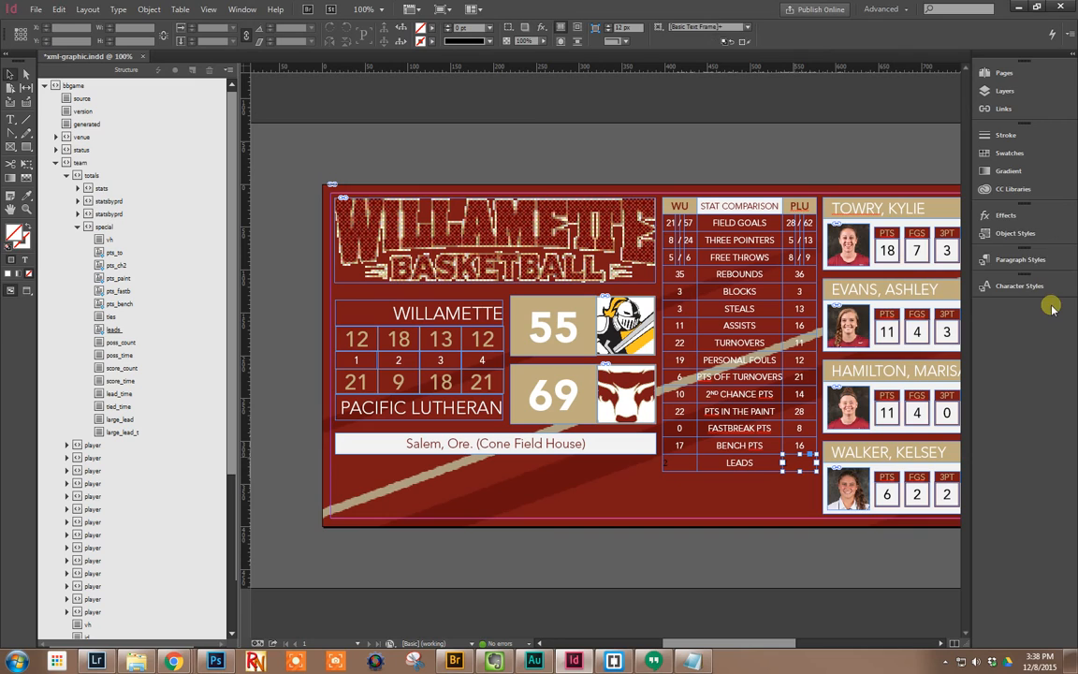
# Reach the Import XML command again via the Structure panel menu
pyautogui.click(1021, 259)
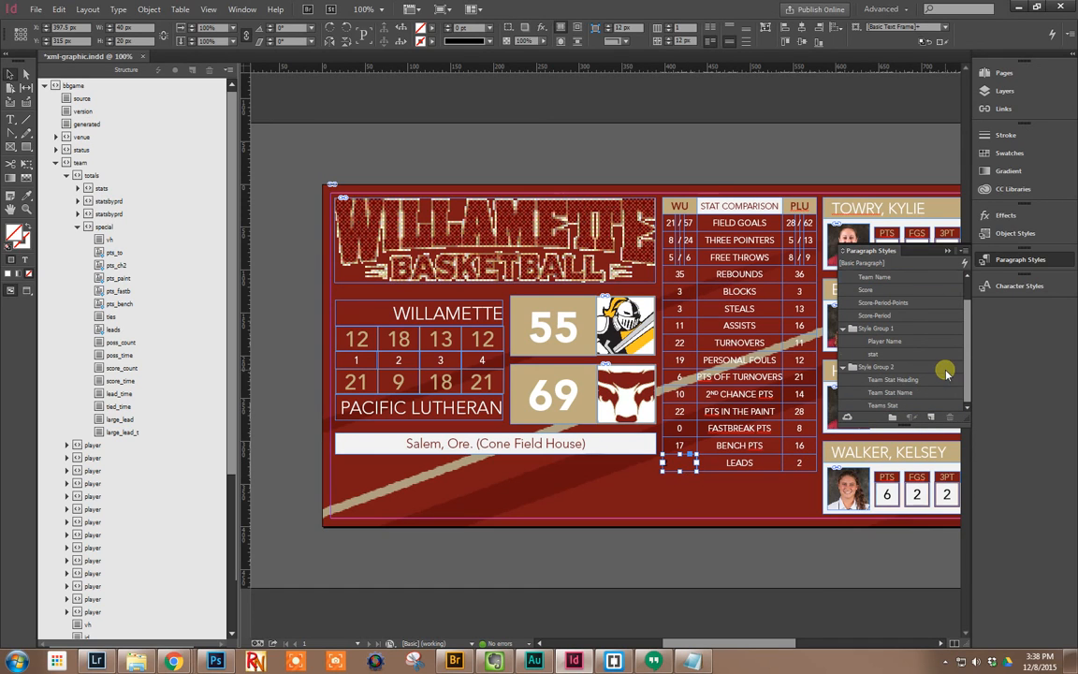
pyautogui.click(884, 341)
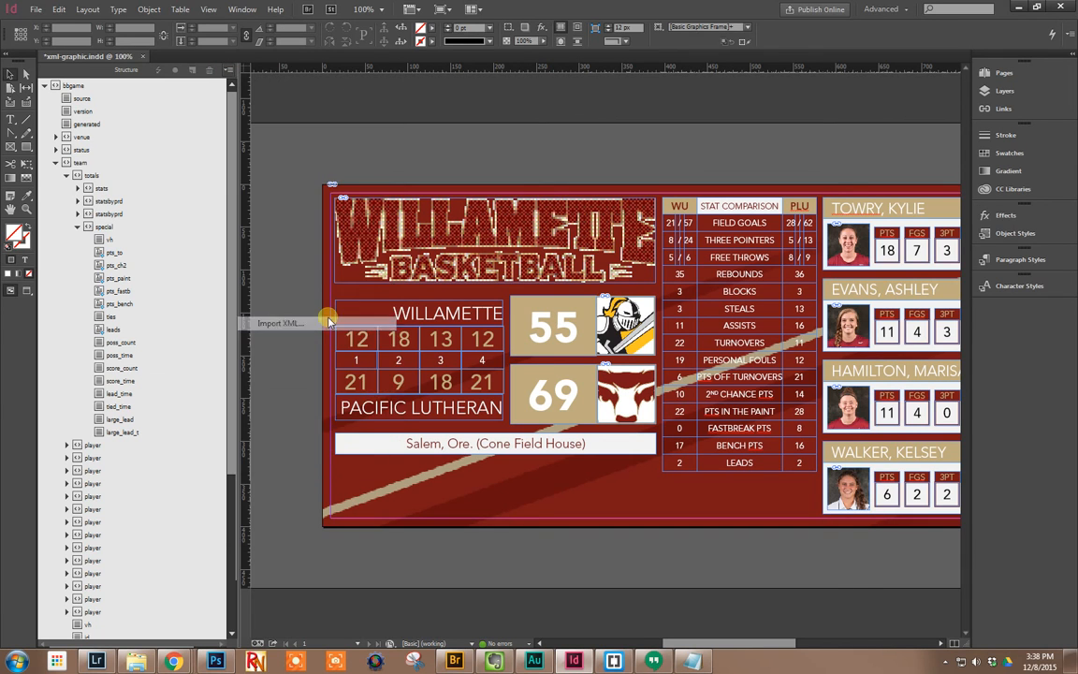
# Import a different game XML with XSLT applied, showing Pacific (Ore.) 67, Willamette 60 at Forest Grove
pyautogui.click(281, 323)
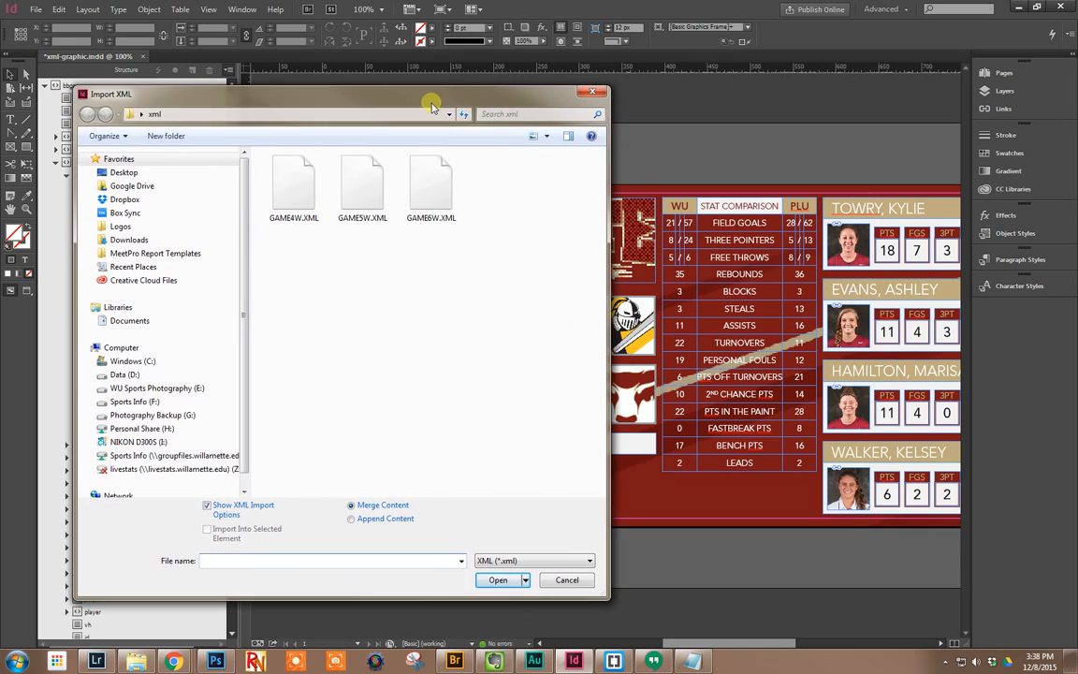
pyautogui.click(498, 580)
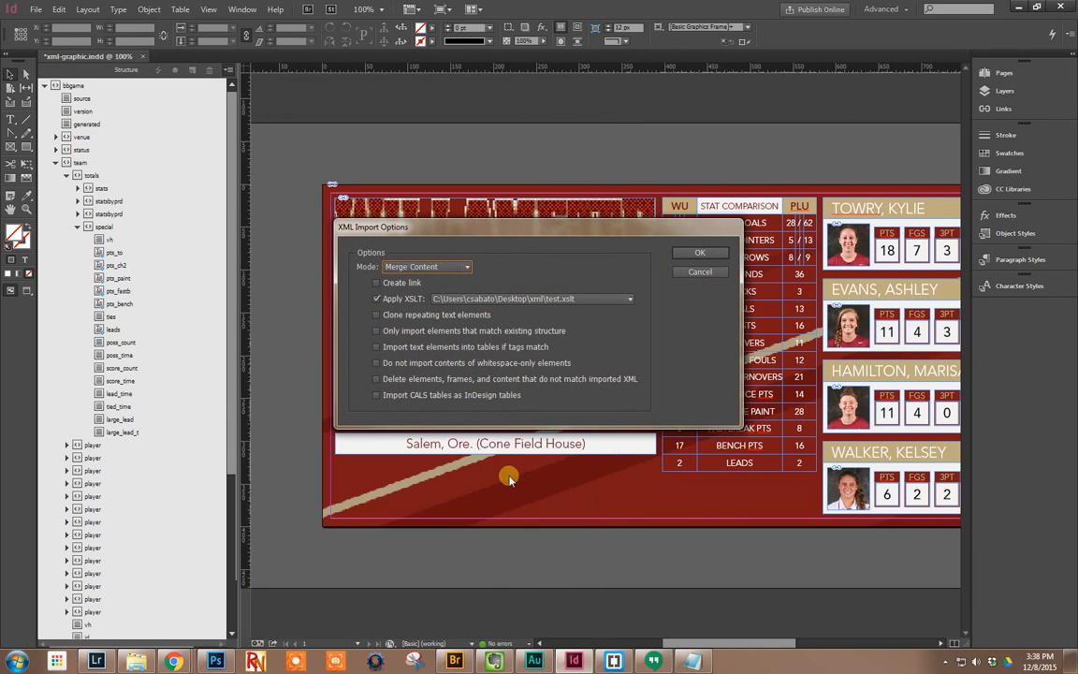
pyautogui.click(701, 251)
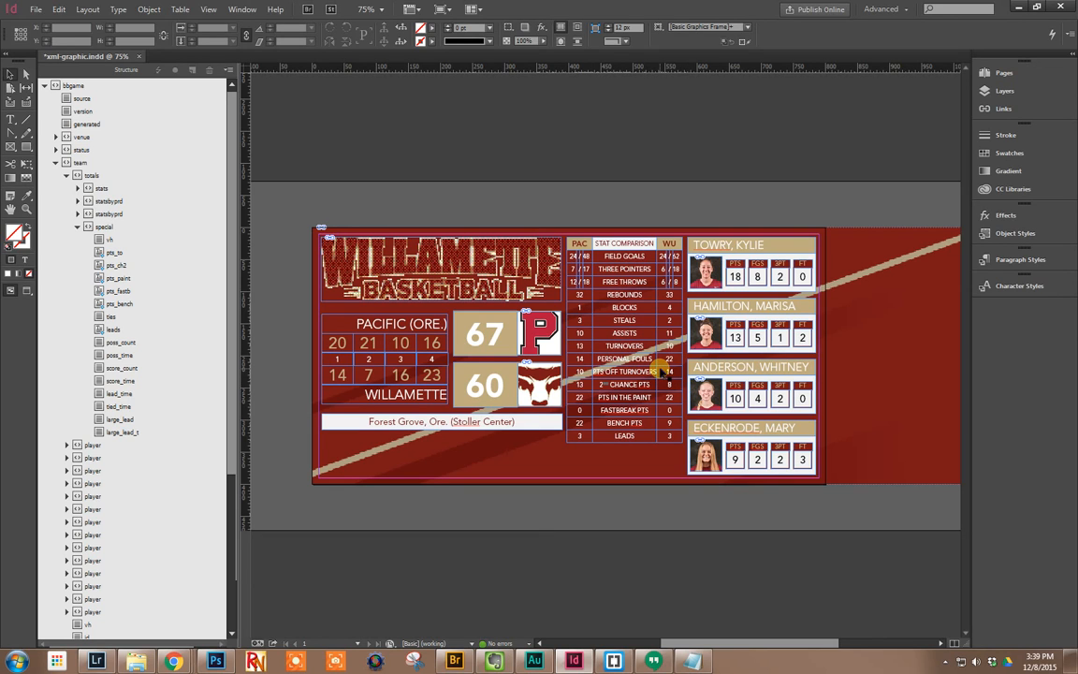
pyautogui.moveTo(434, 503)
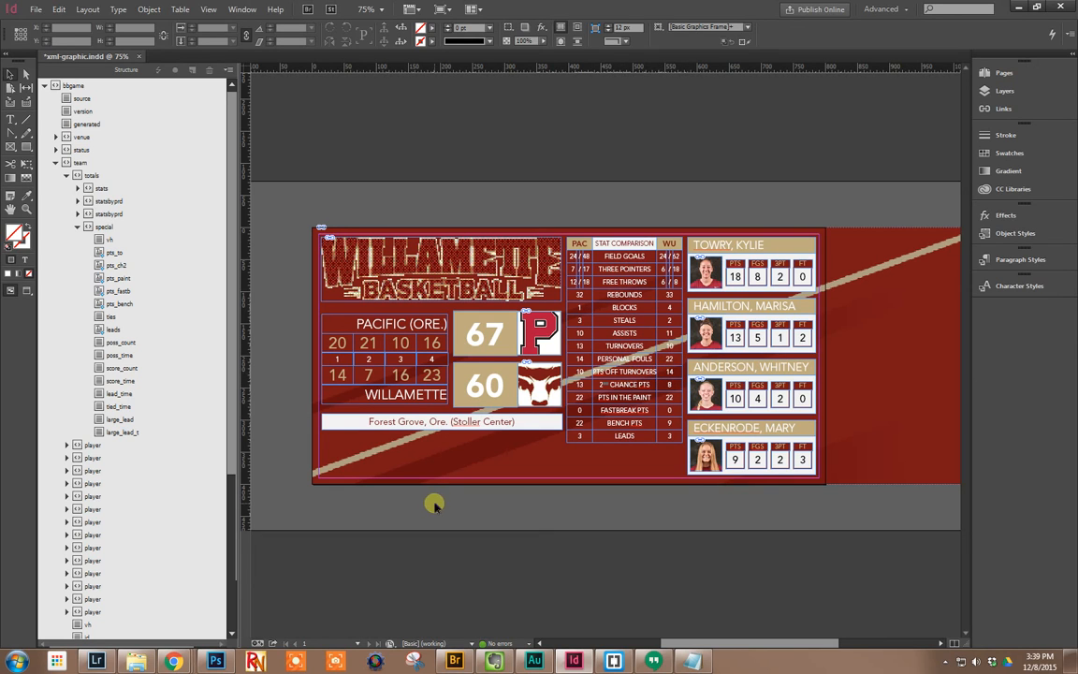